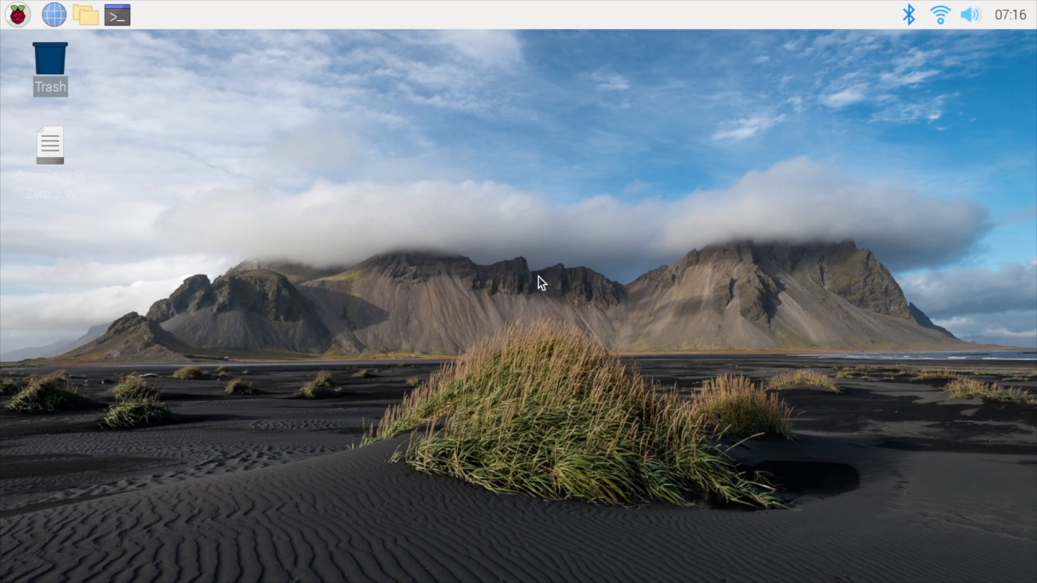
mouse_move(578, 255)
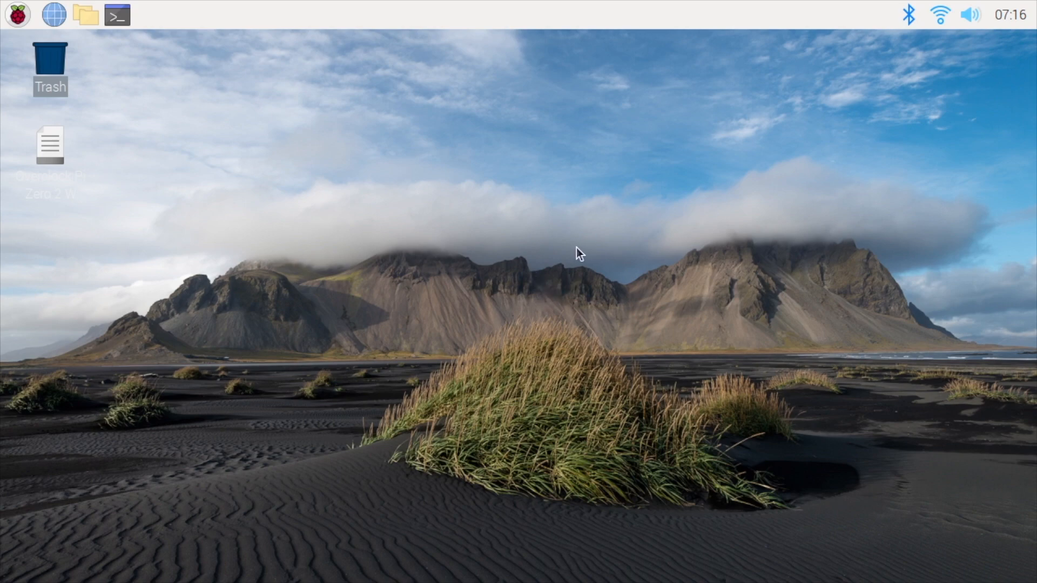
mouse_move(538, 275)
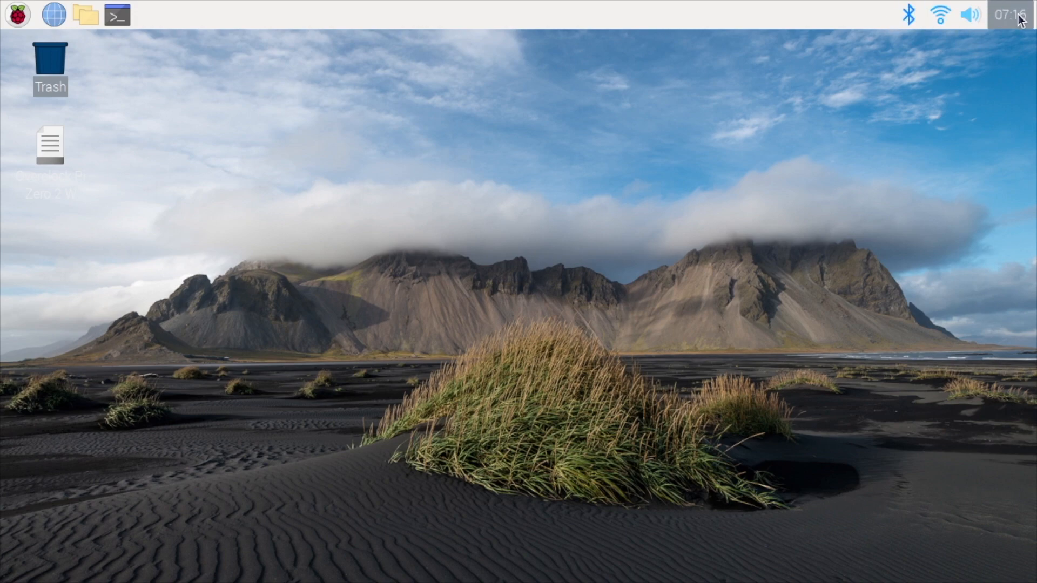
mouse_move(1000, 21)
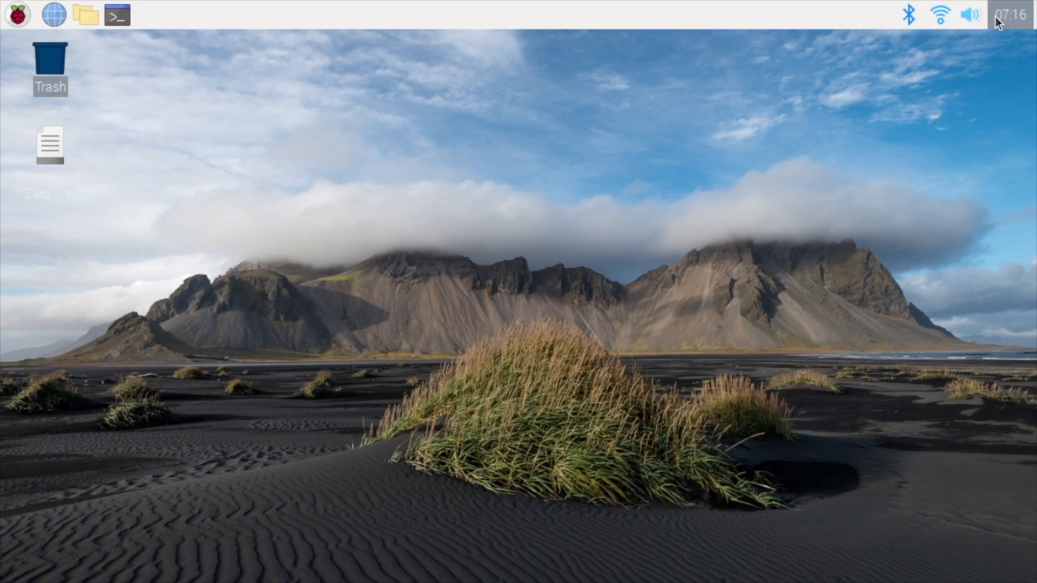
Add the CPUFreq frontend plugin to the top panel through Add / Remove Panel Items.
right_click(860, 17)
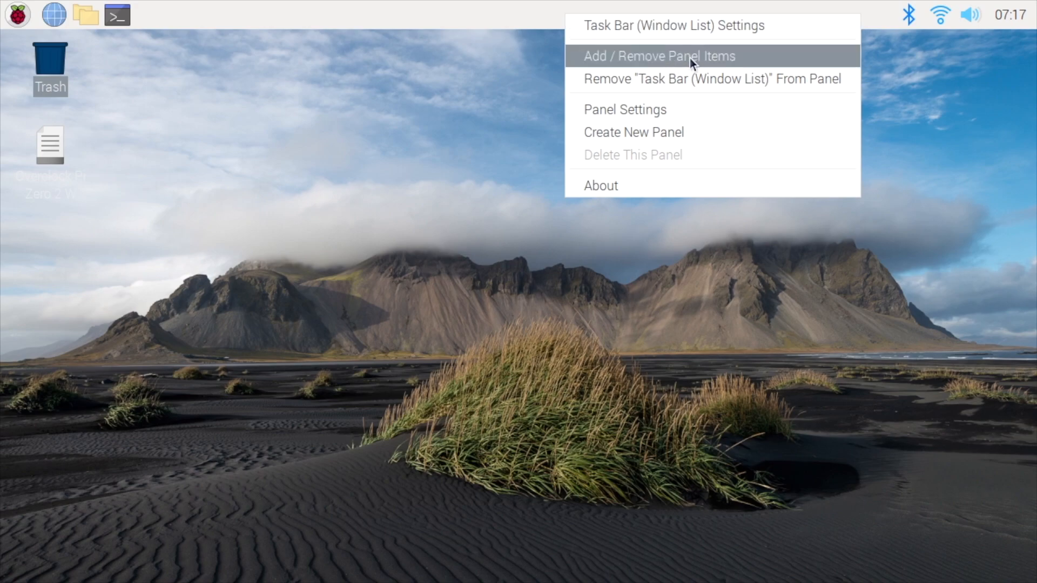
left_click(657, 55)
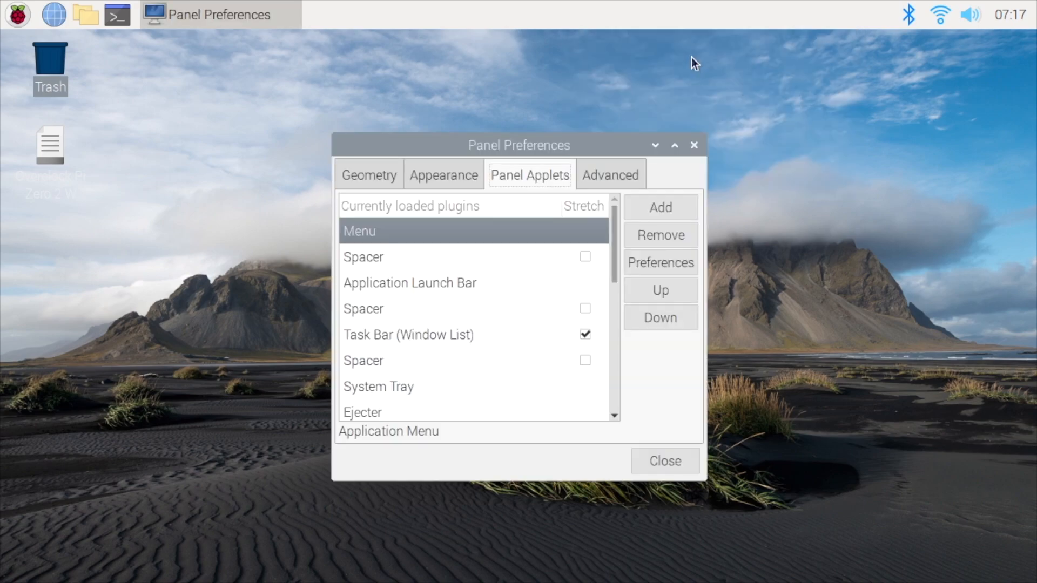
mouse_move(542, 174)
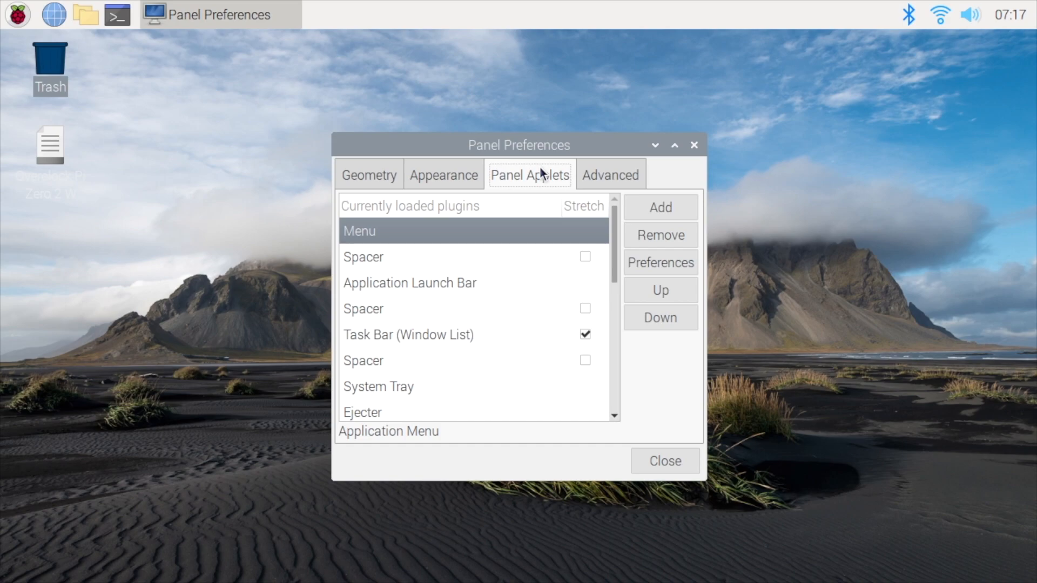
left_click(660, 207)
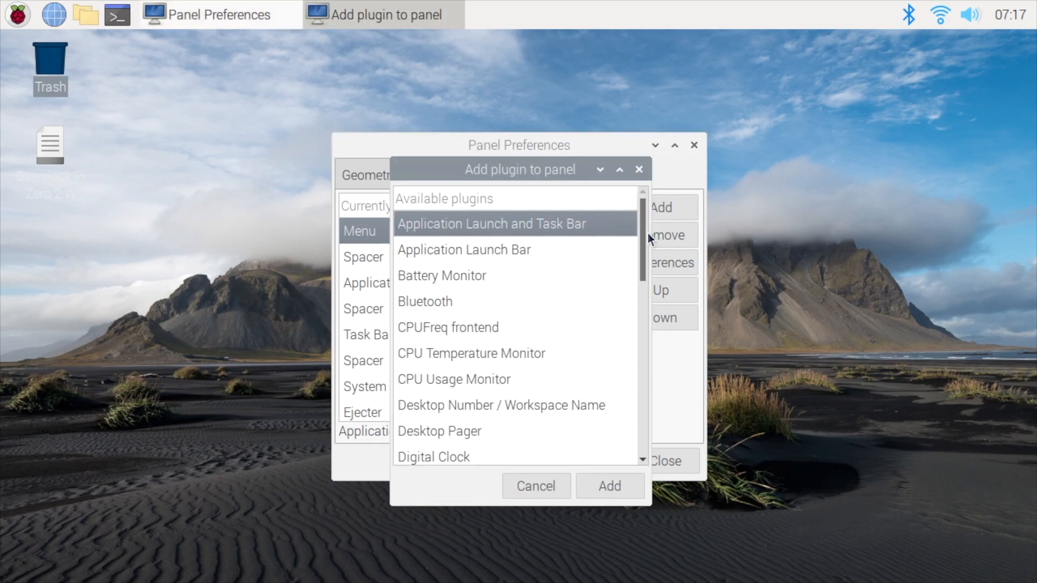
scroll("down", 3)
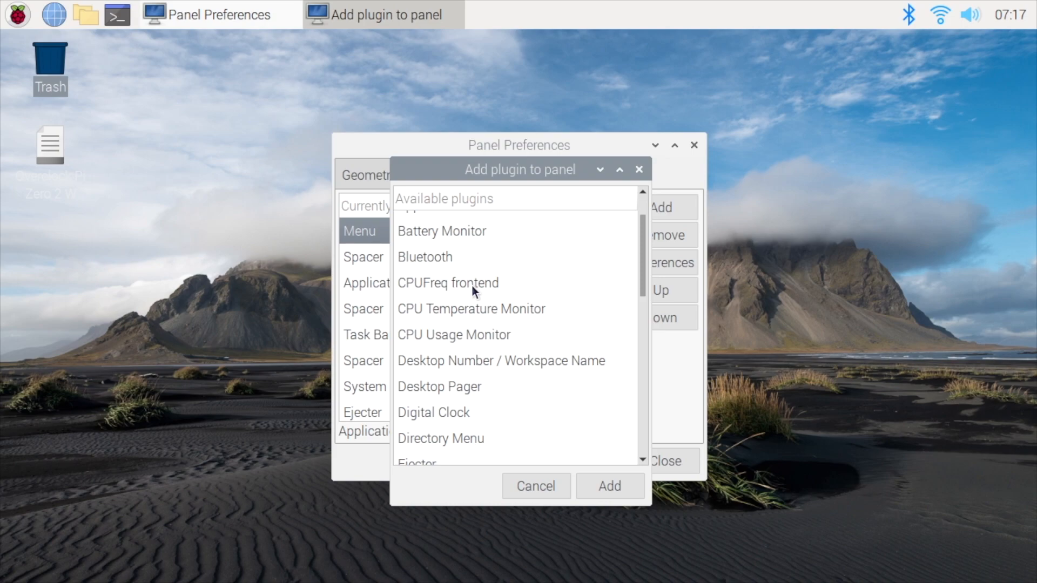
left_click(608, 485)
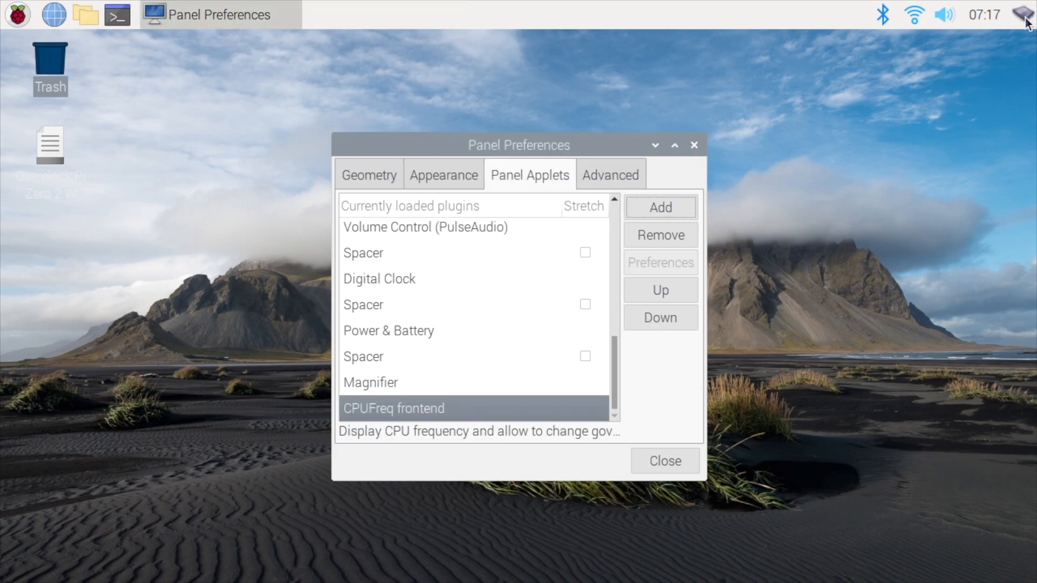
mouse_move(1022, 14)
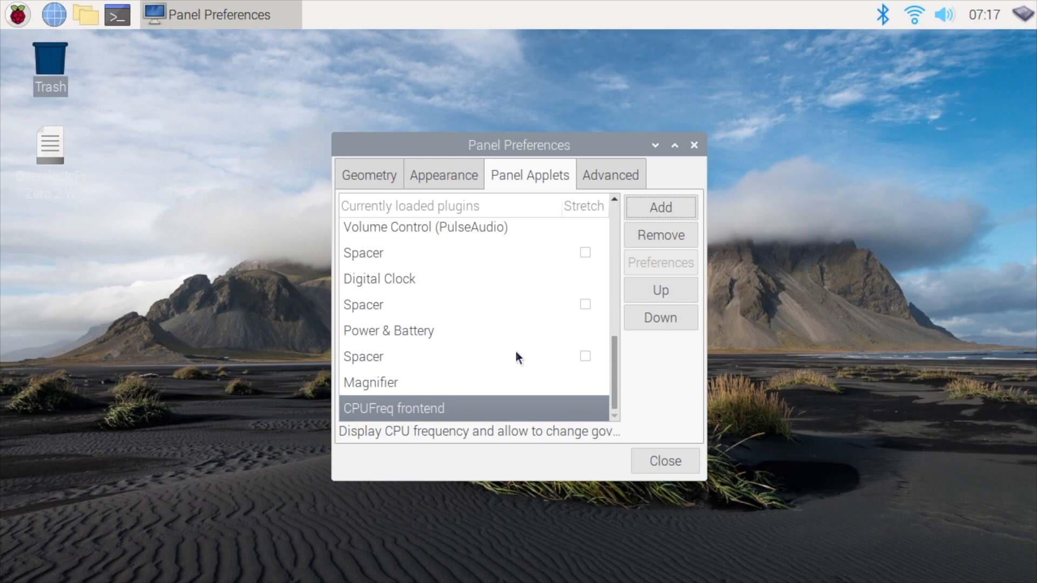
Add the CPU Temperature Monitor plugin, showing 41°, then close Panel Preferences.
left_click(659, 207)
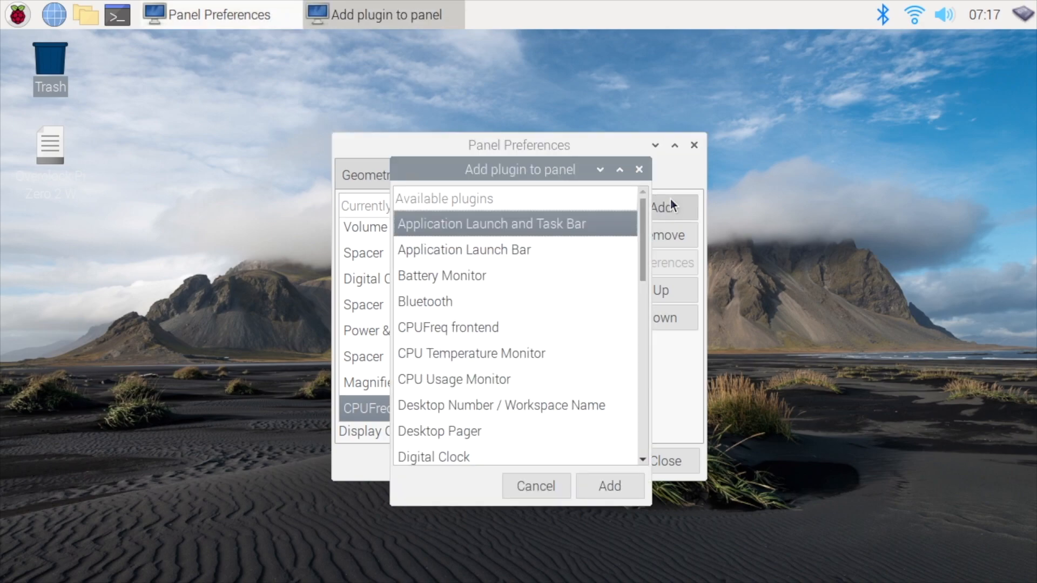
mouse_move(430, 354)
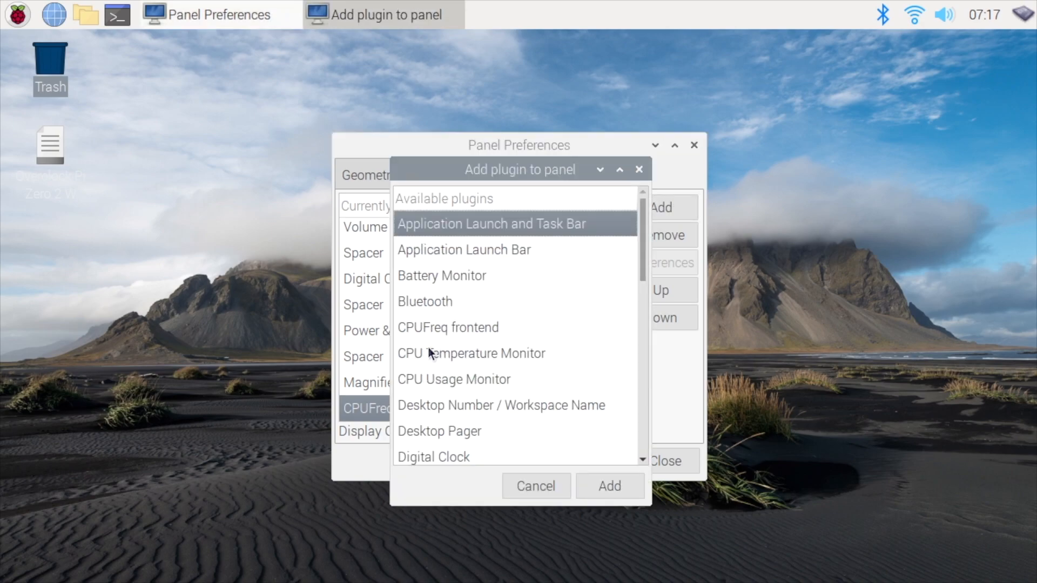
left_click(471, 353)
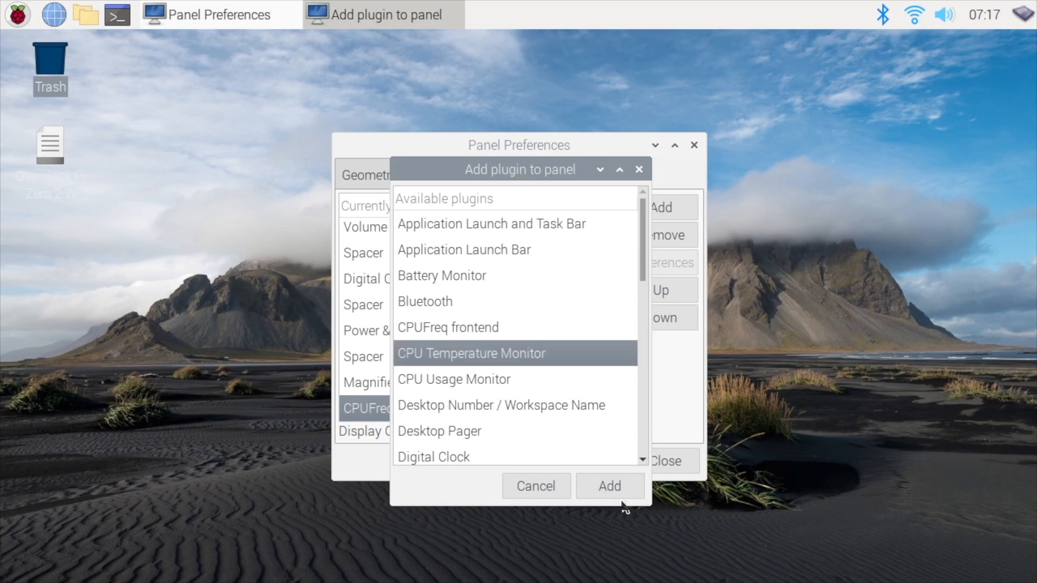
left_click(608, 487)
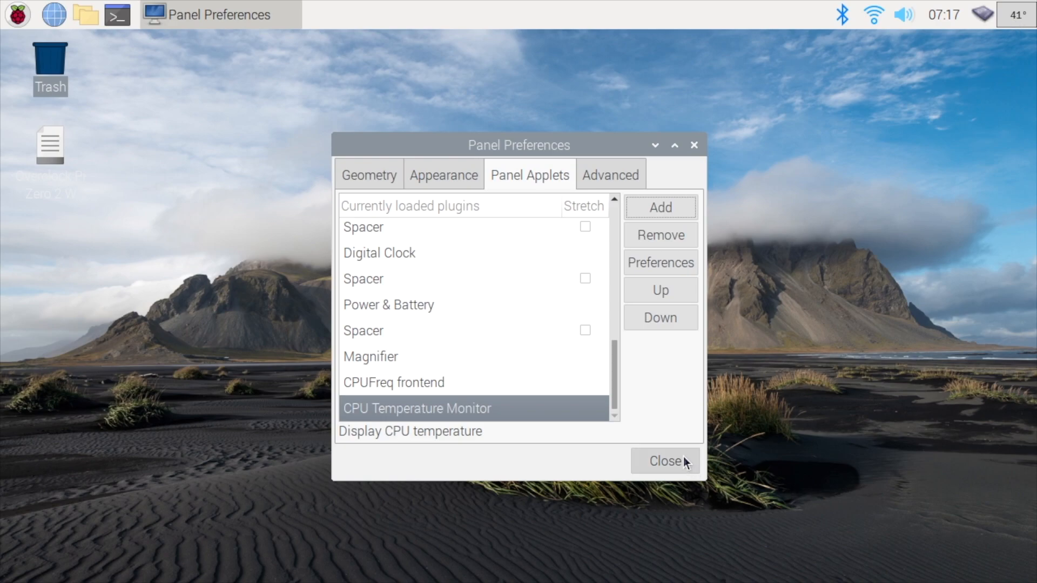
left_click(665, 461)
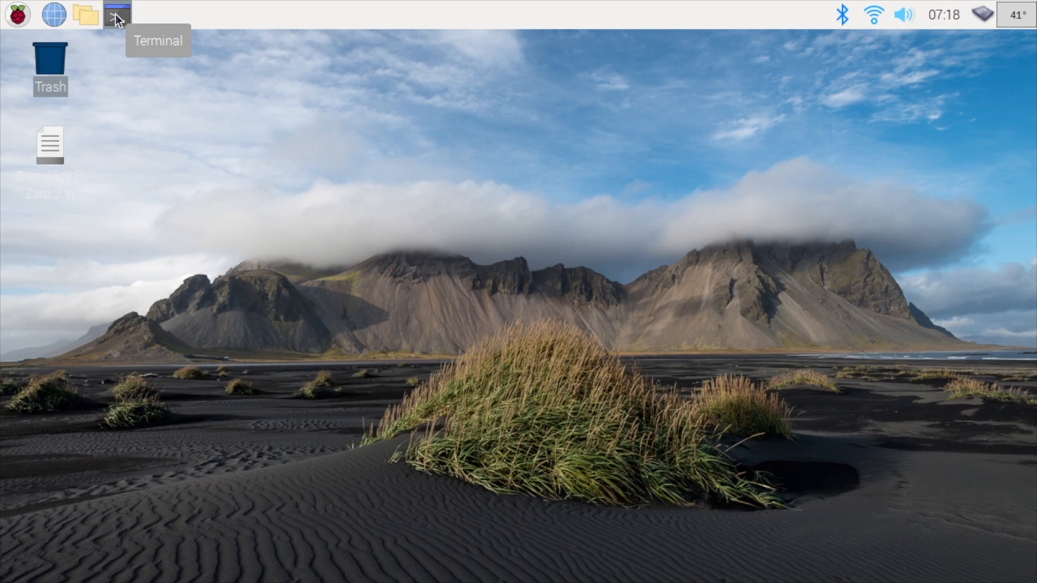
Open LXTerminal beside the notes and run sudo apt update and sudo apt full-upgrade.
left_click(117, 15)
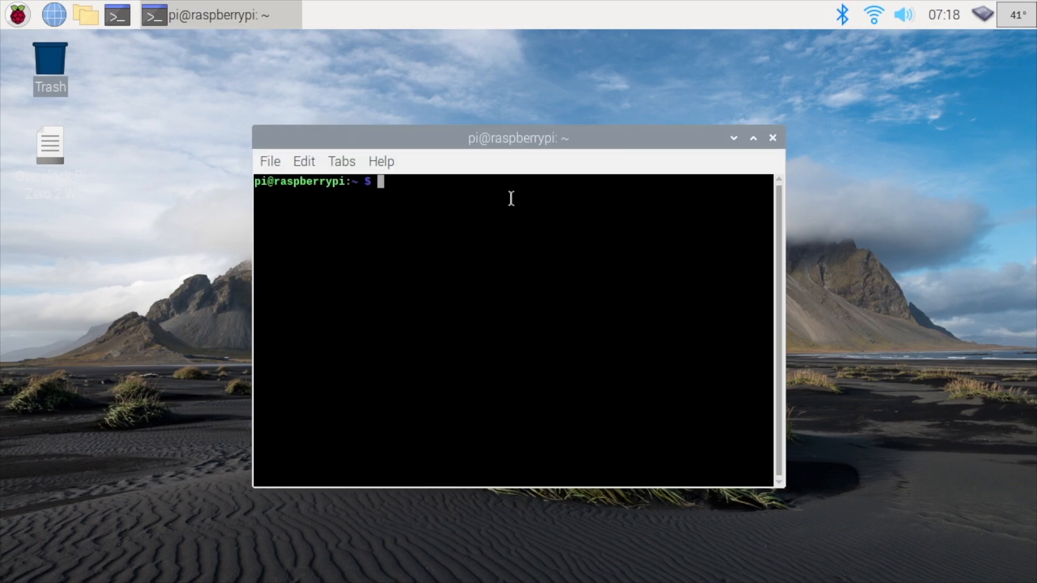
left_click_drag(516, 139, 746, 119)
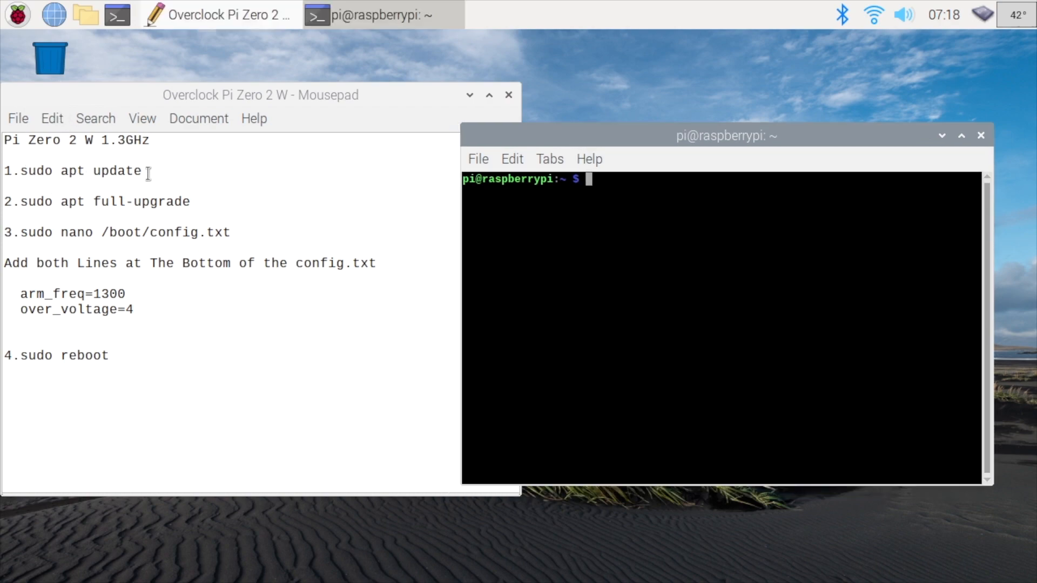
double_click(79, 171)
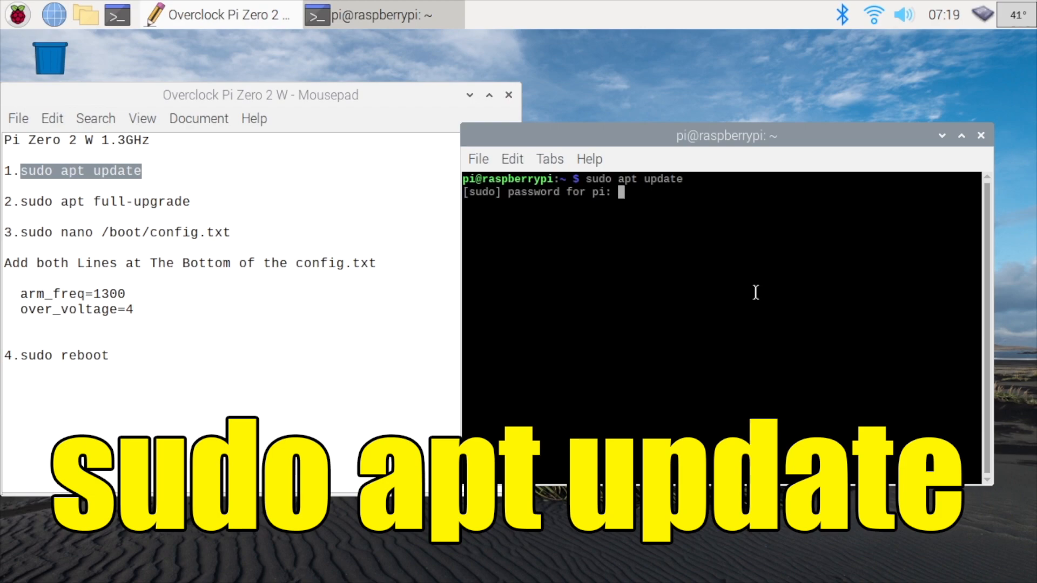
key("Return")
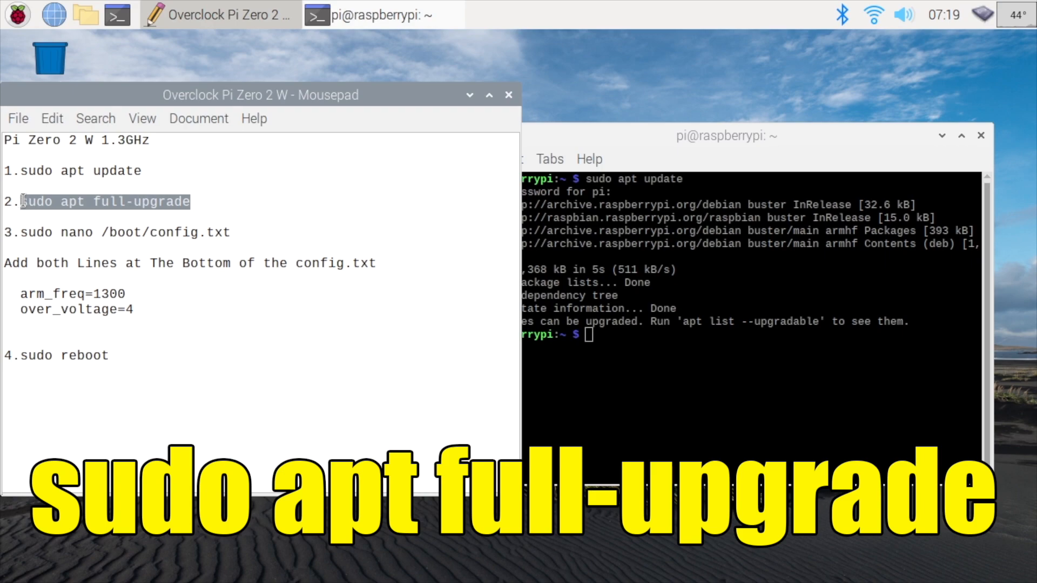
right_click(105, 202)
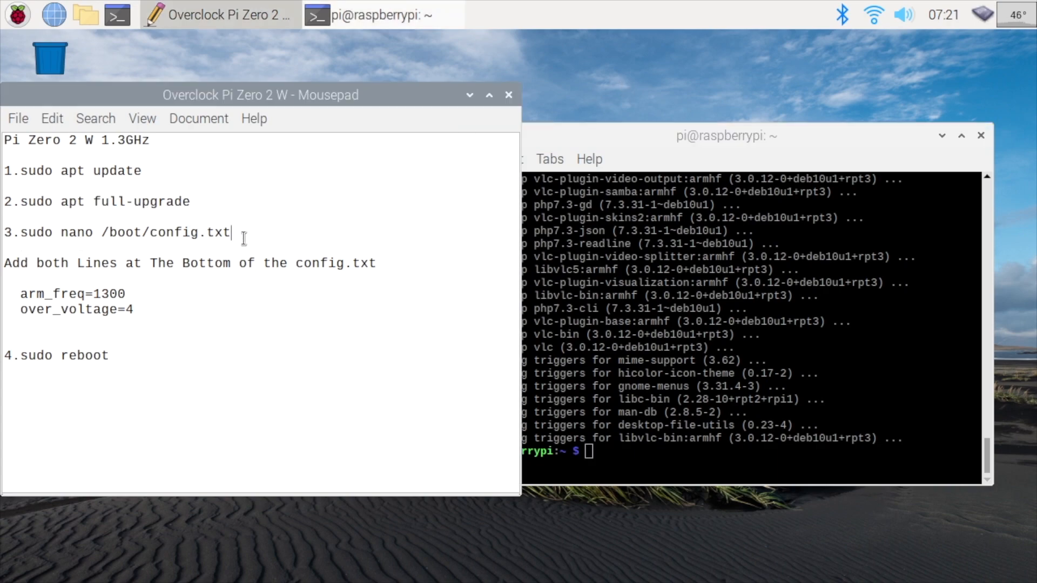
Open /boot/config.txt in nano and add arm_freq=1300 and over_voltage=4 at the end.
left_click_drag(21, 232, 230, 232)
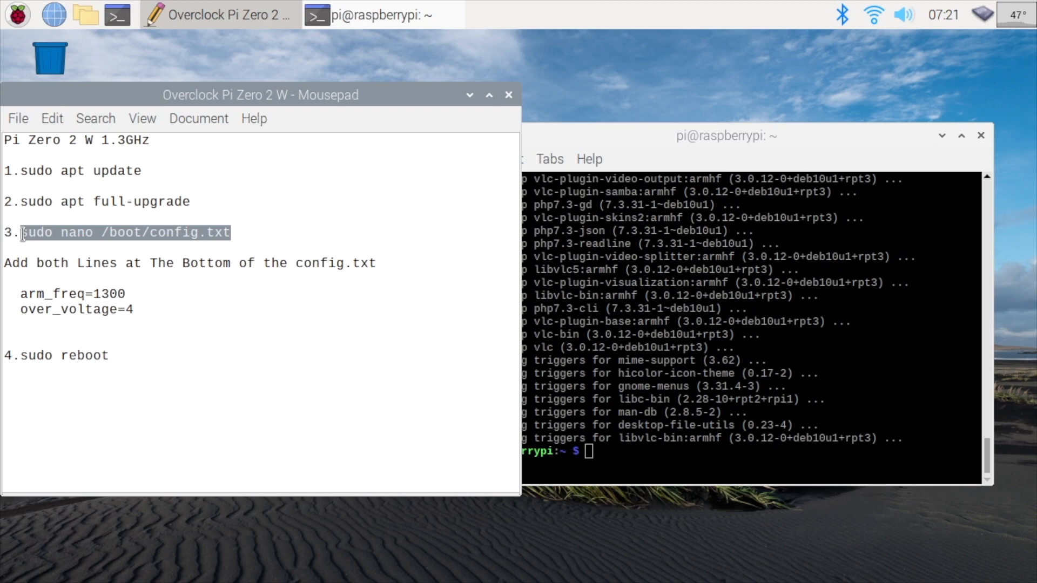
right_click(100, 232)
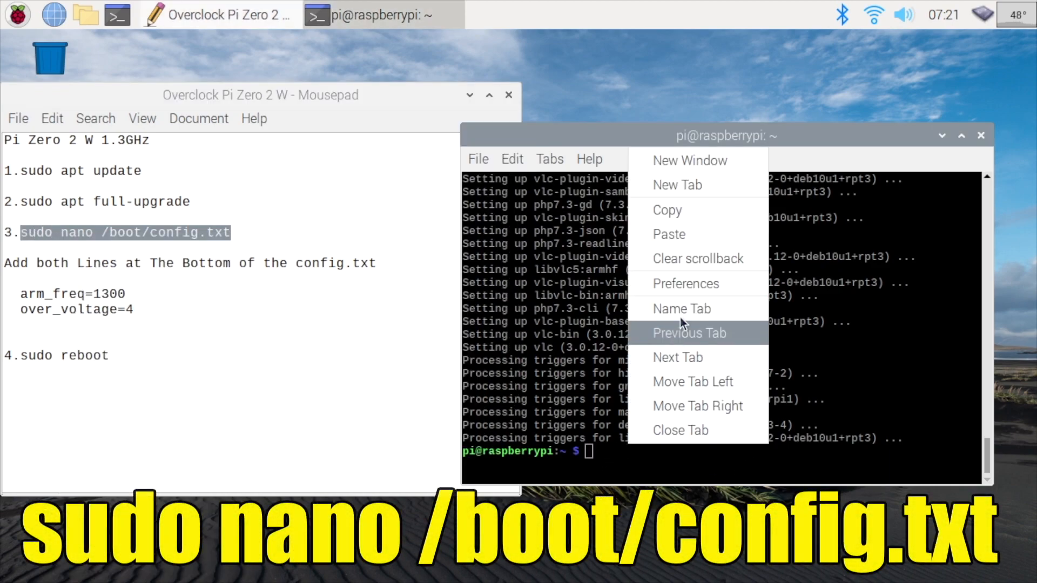
type("sudo nano /boot/config.txt")
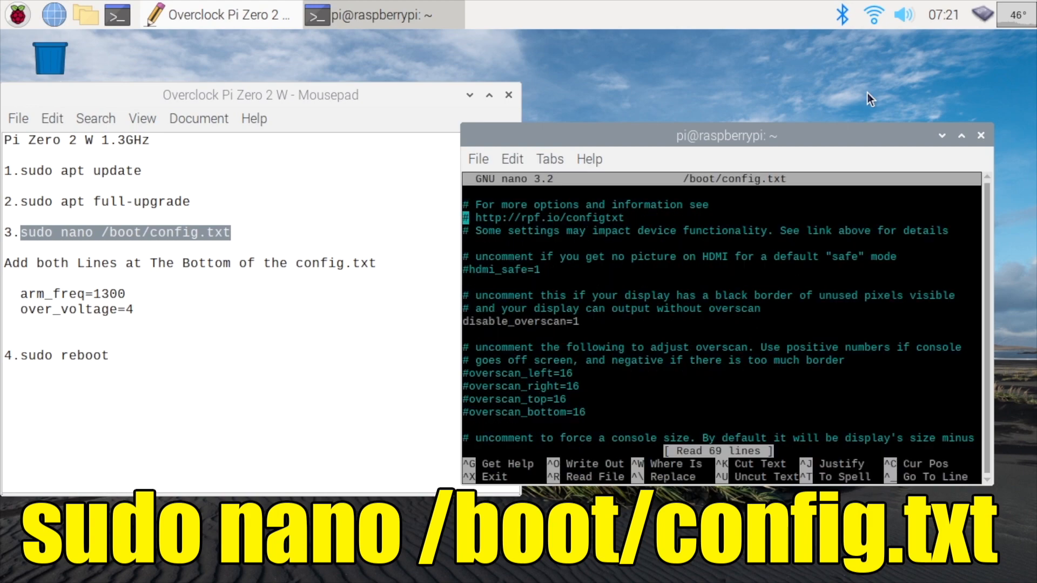
scroll("down", 3)
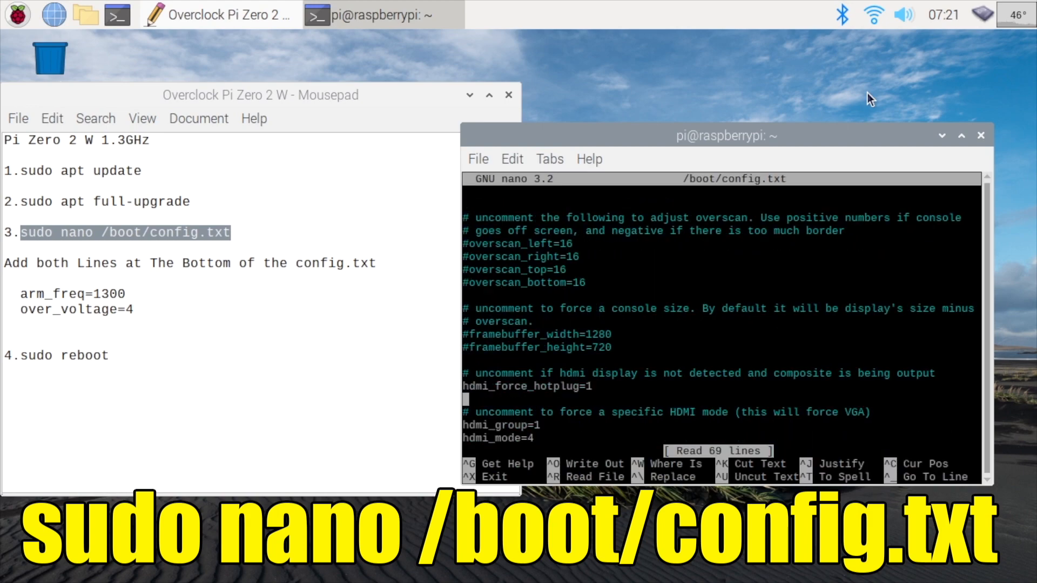
scroll("down", 3)
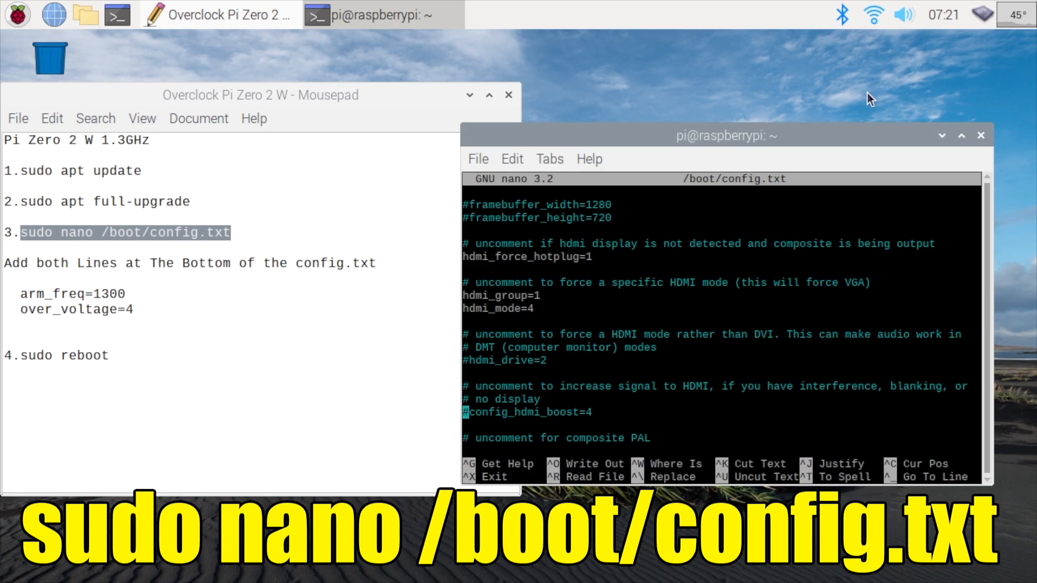
scroll("down", 3)
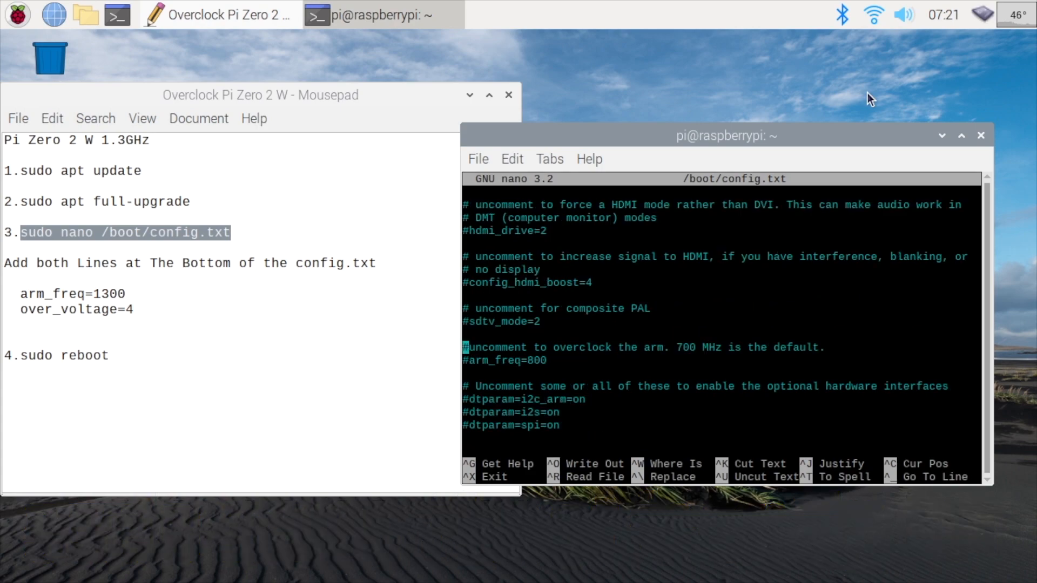
scroll("down", 3)
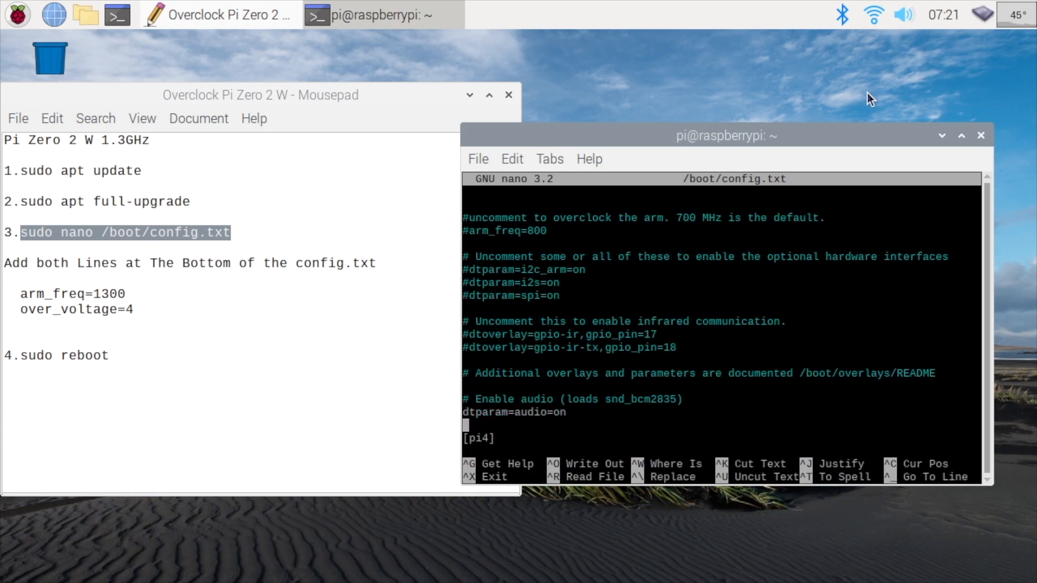
scroll("down", 3)
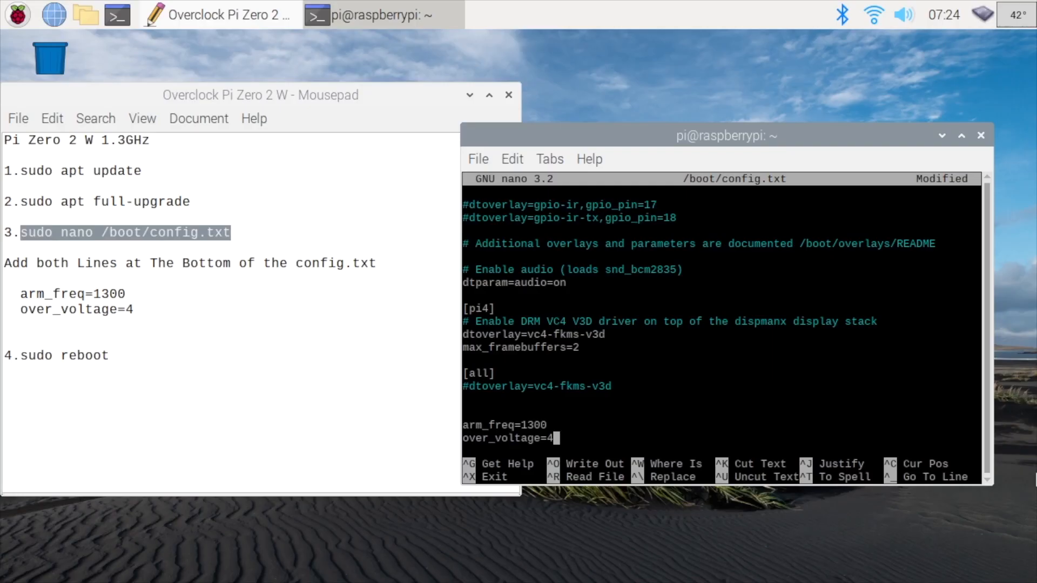
Save config.txt, exit nano, and start sudo reboot.
key("ctrl+x")
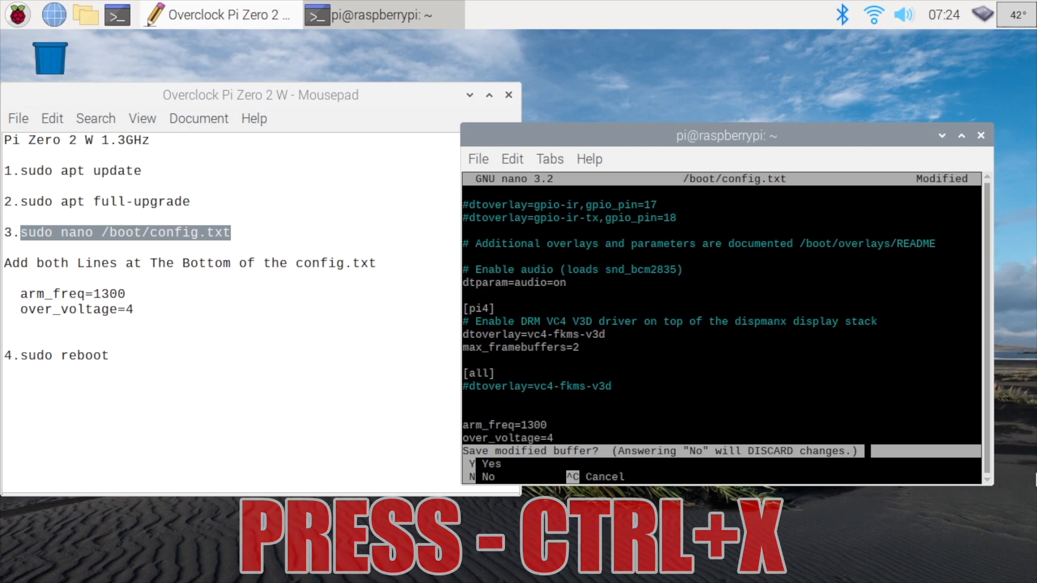
key("y")
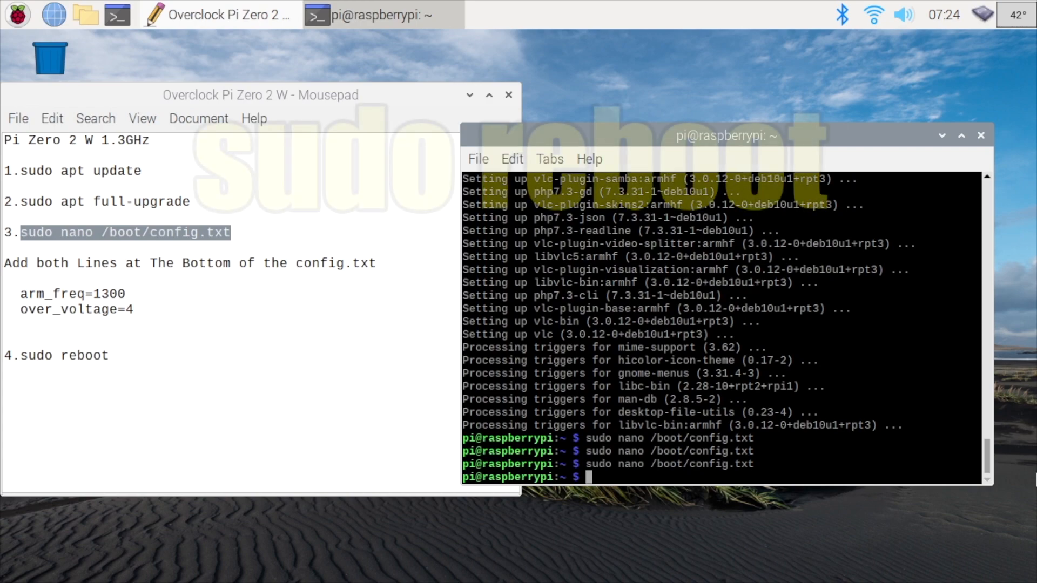
type("sudo")
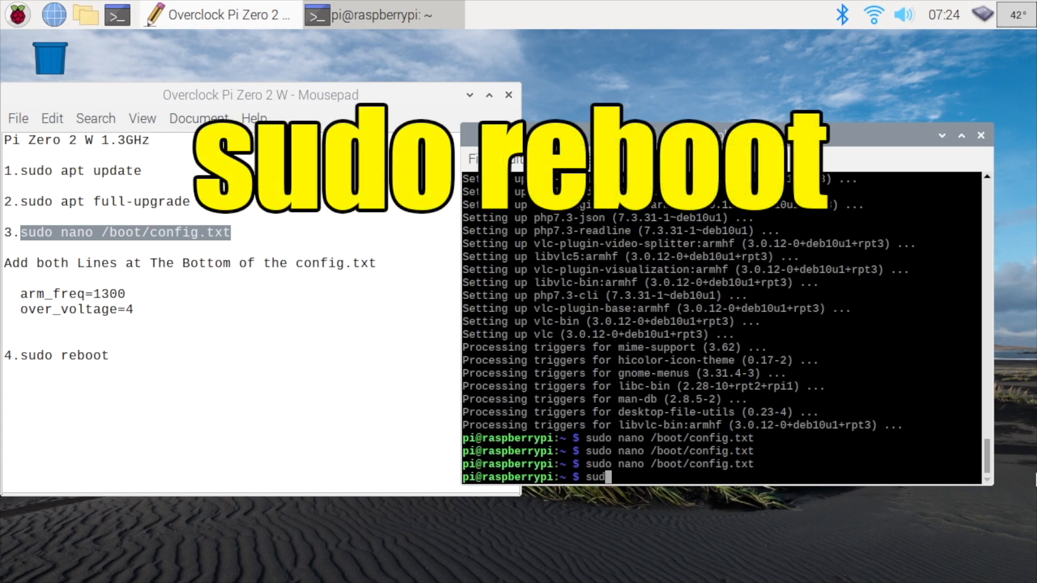
type("reboot")
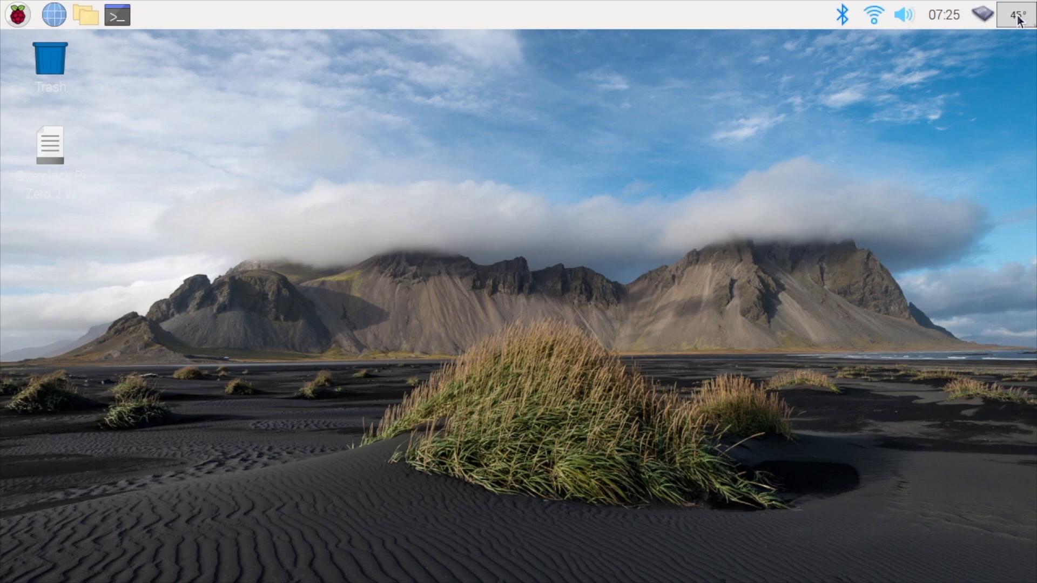
mouse_move(983, 15)
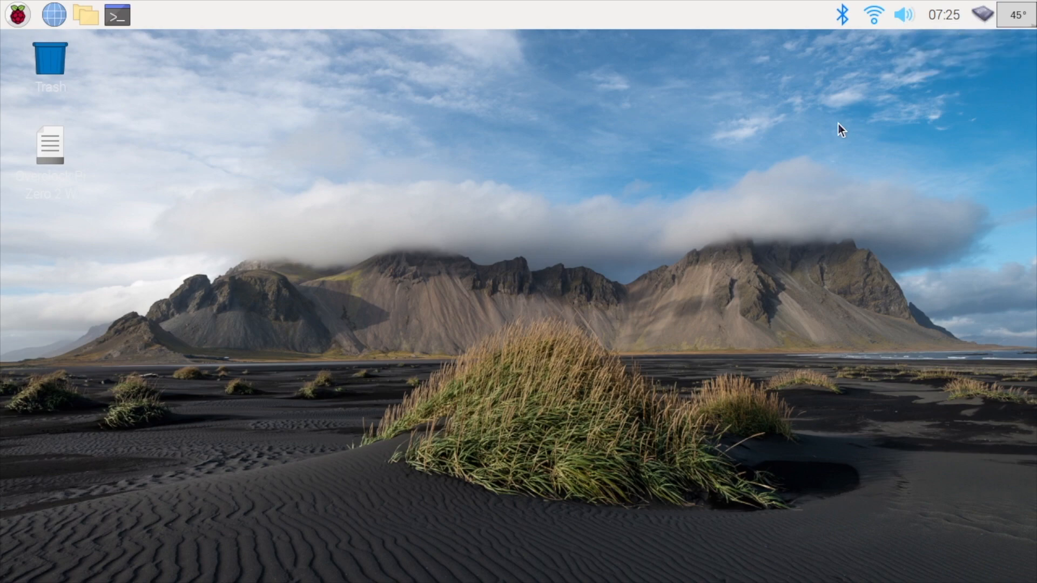
mouse_move(191, 59)
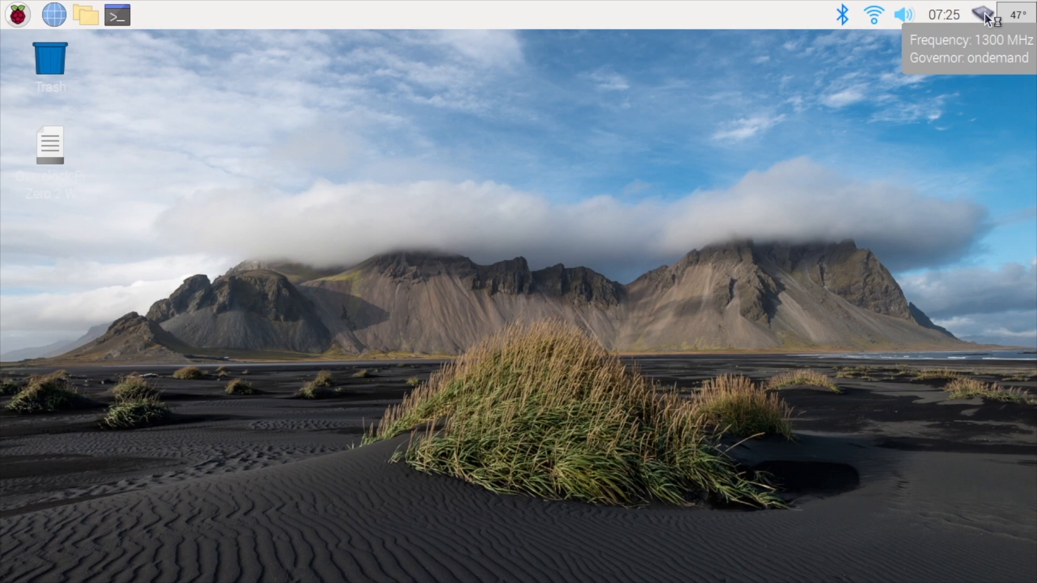
Confirm the panel CPU readout shows 1300 MHz and launch Chromium.
left_click(53, 14)
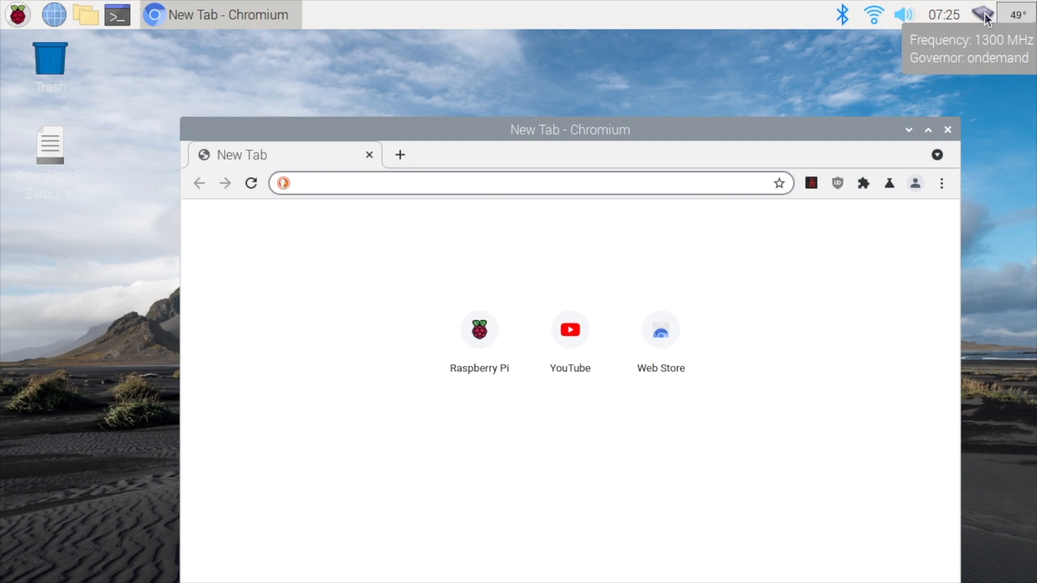
mouse_move(985, 16)
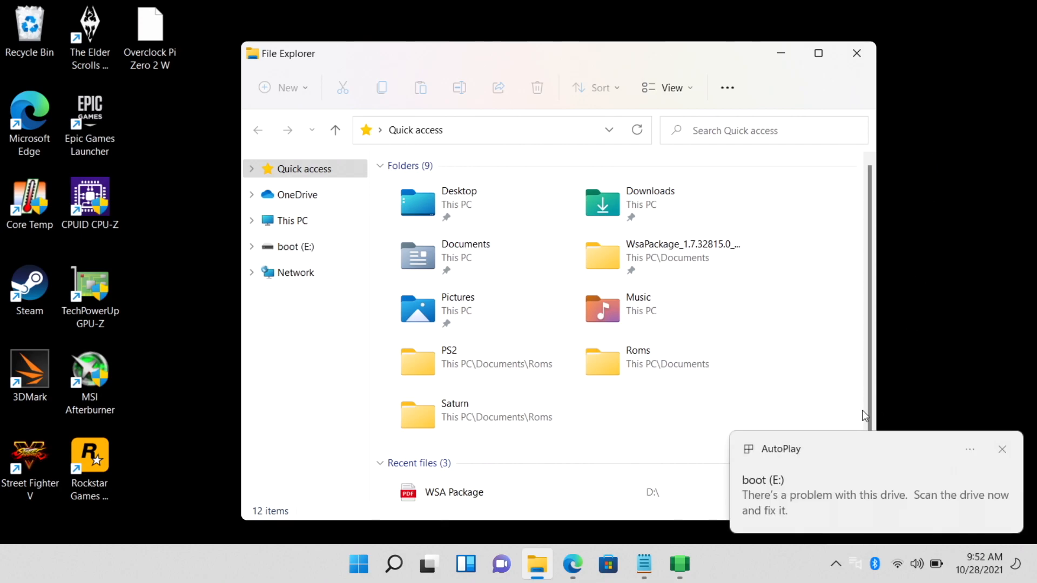
Show the boot (E:) drive's files including config, then switch to the Notepad++ site in Edge.
left_click(292, 247)
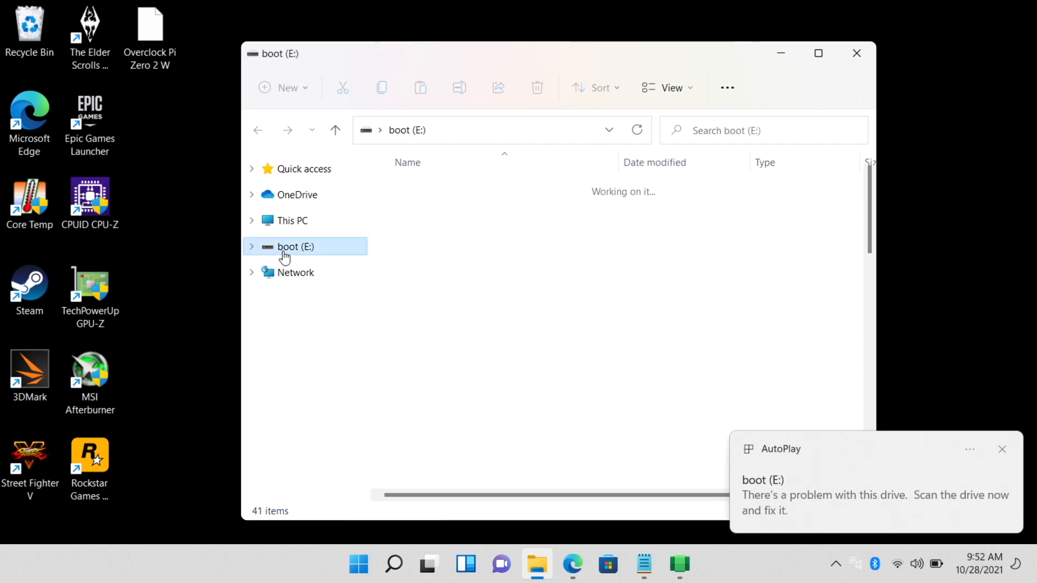
left_click(293, 247)
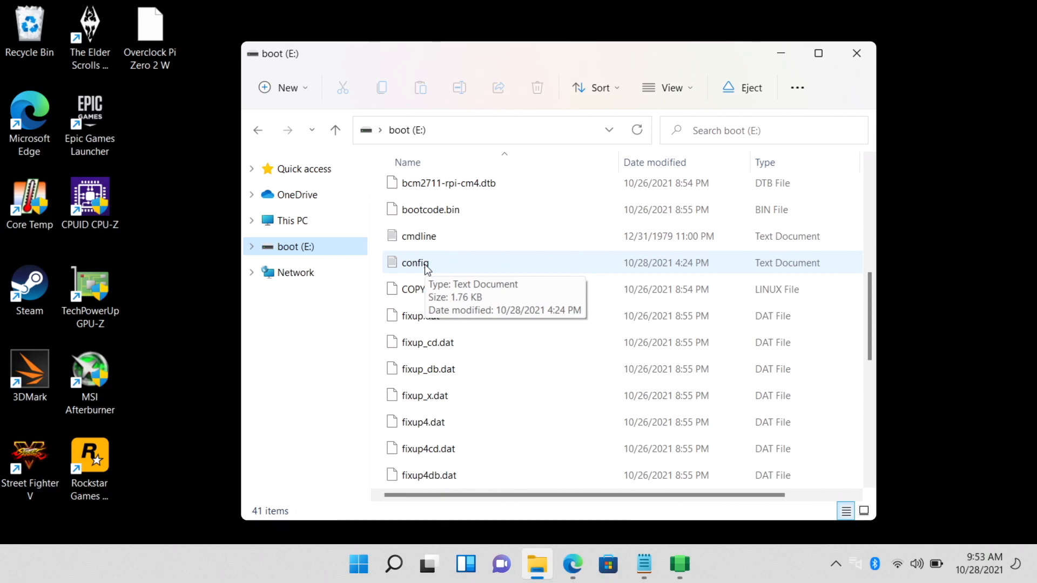
left_click(571, 565)
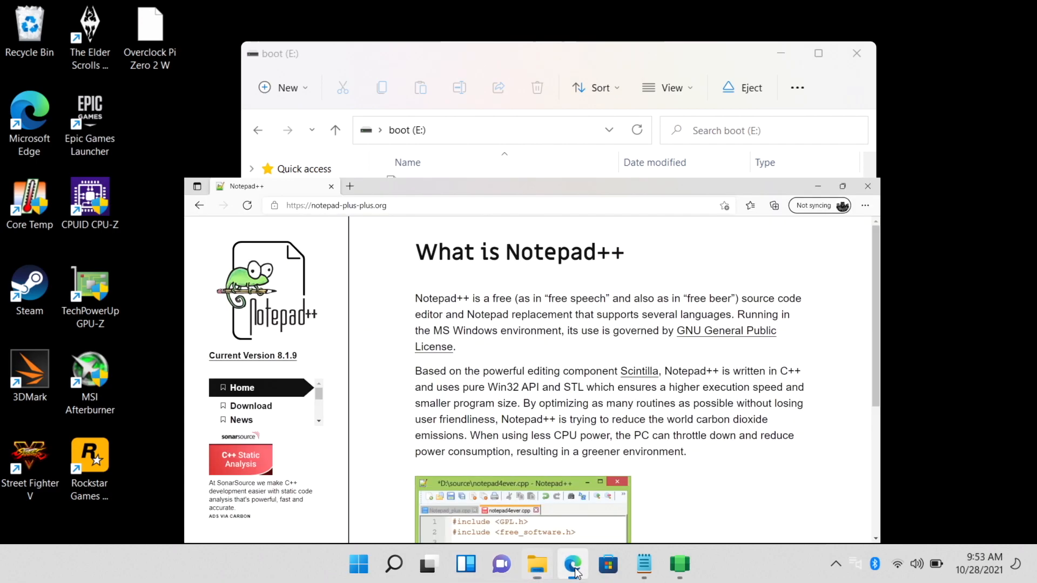
Maximize Edge, download Notepad++ 8.1.9 and finish its installation.
left_click(842, 186)
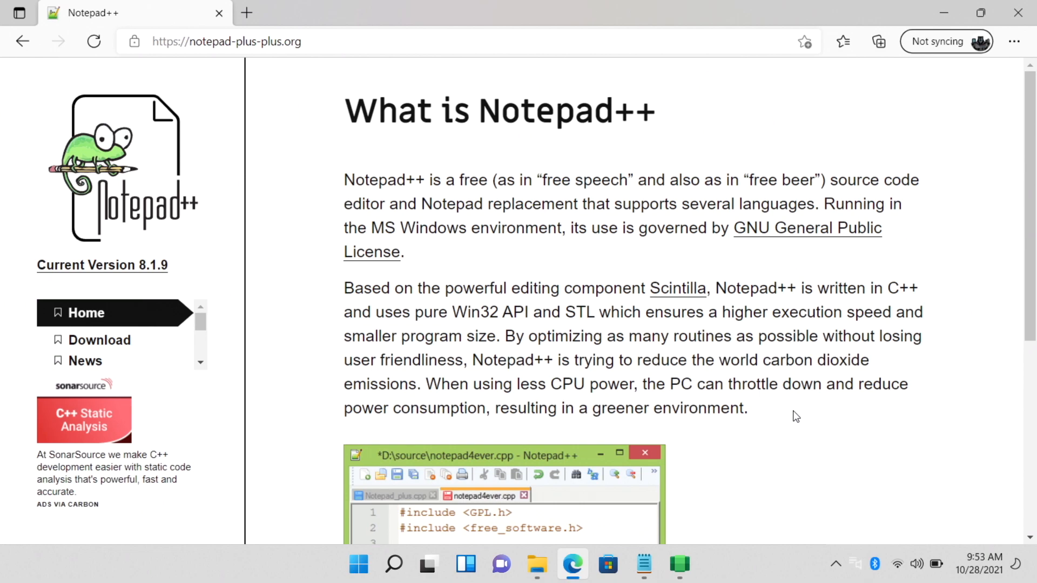
mouse_move(595, 168)
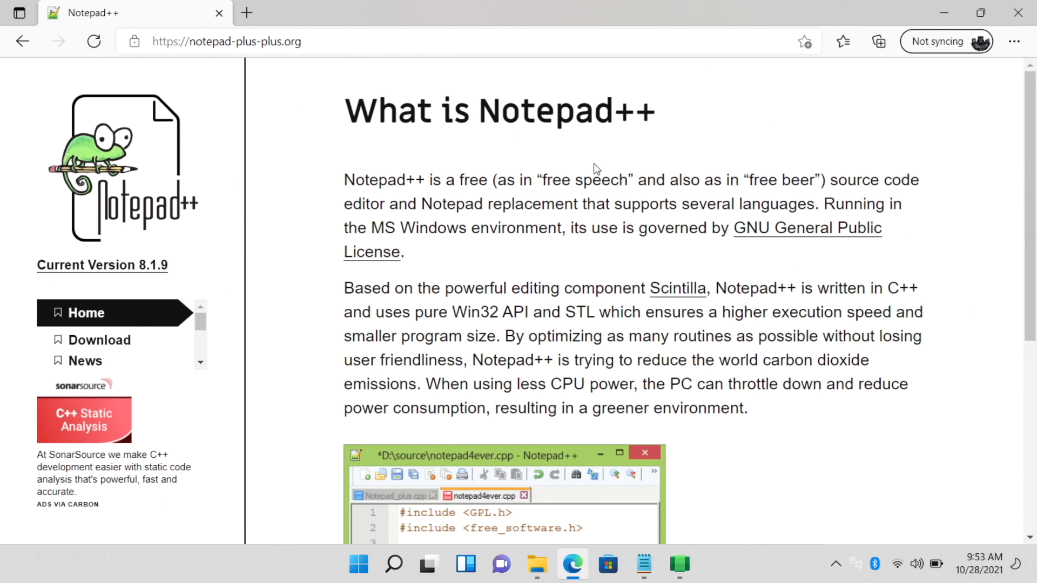
scroll("down", 3)
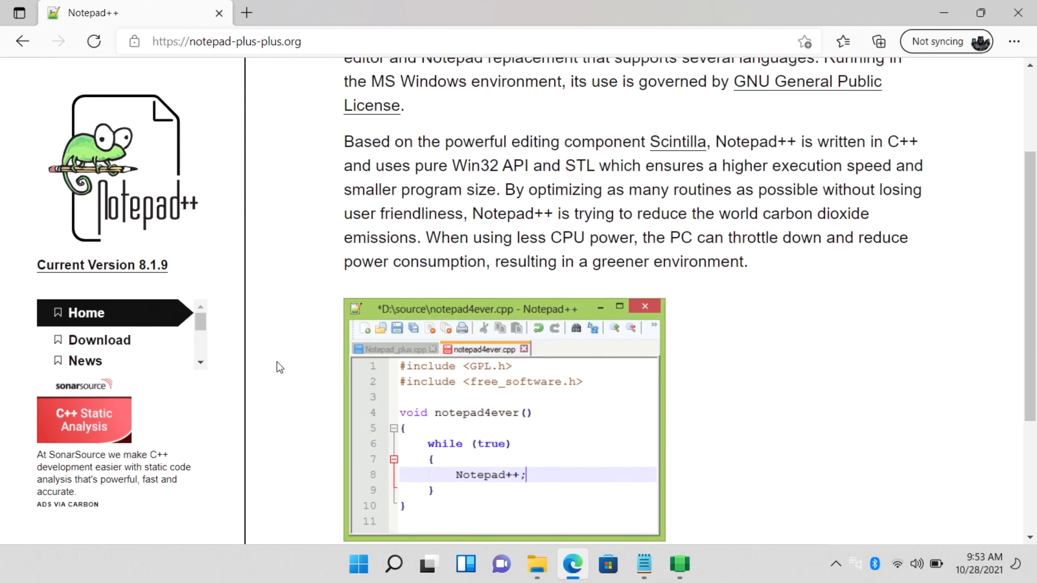
left_click(100, 340)
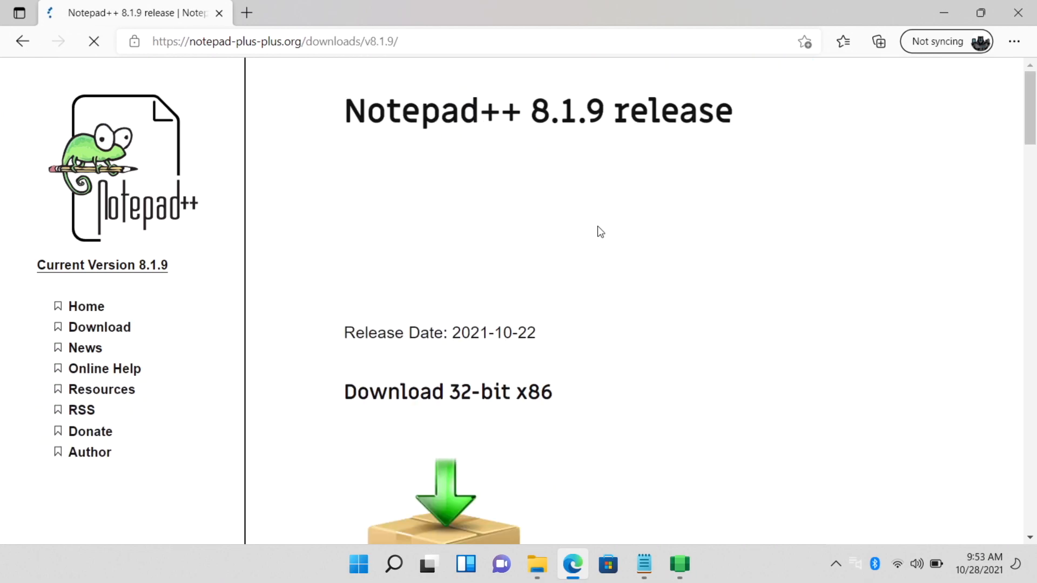
scroll("down", 3)
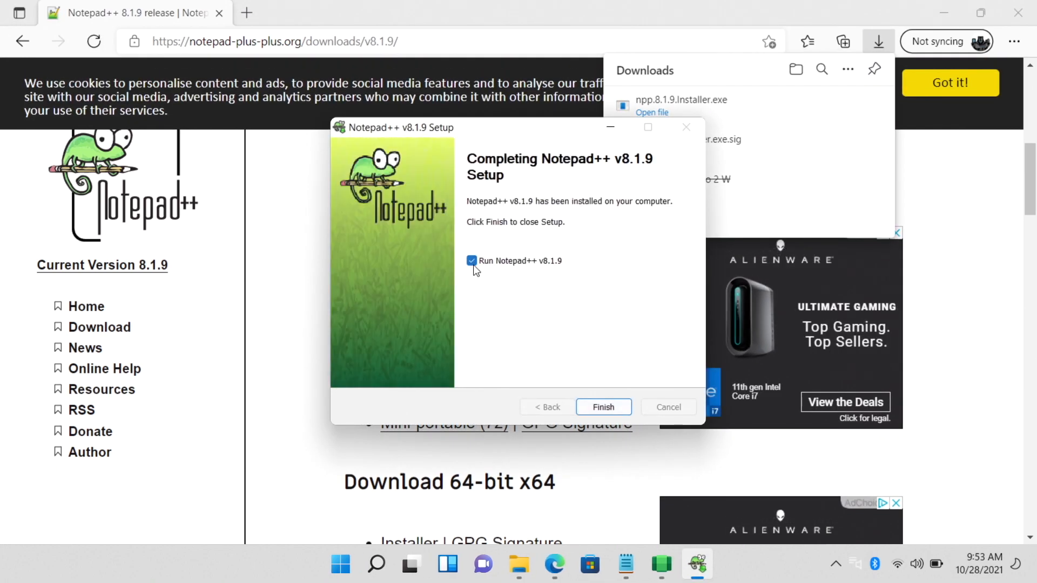
left_click(603, 407)
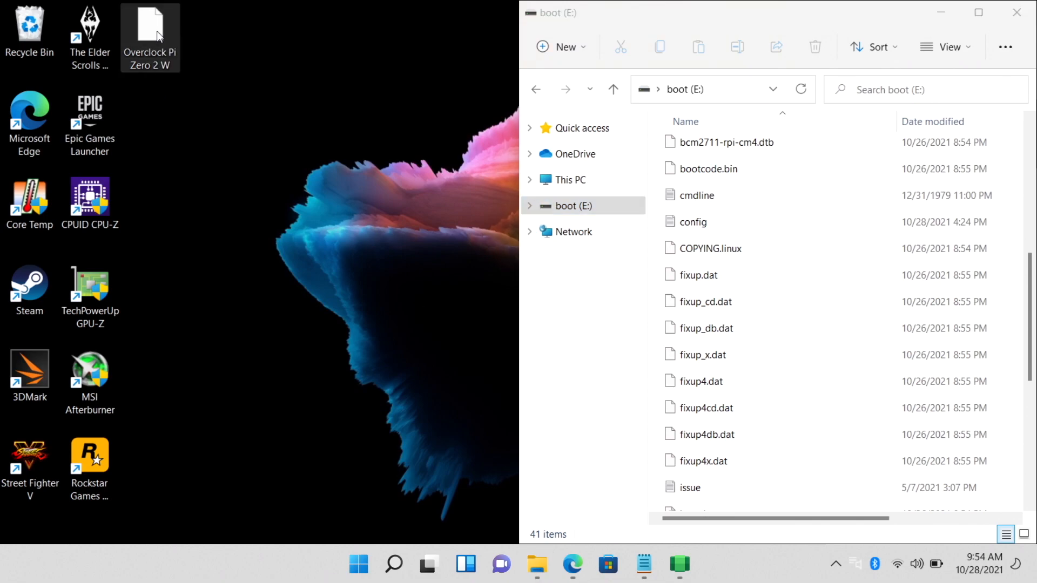
Open the Overclock Pi Zero 2 W notes in Notepad and show the boot (E:) files.
double_click(150, 29)
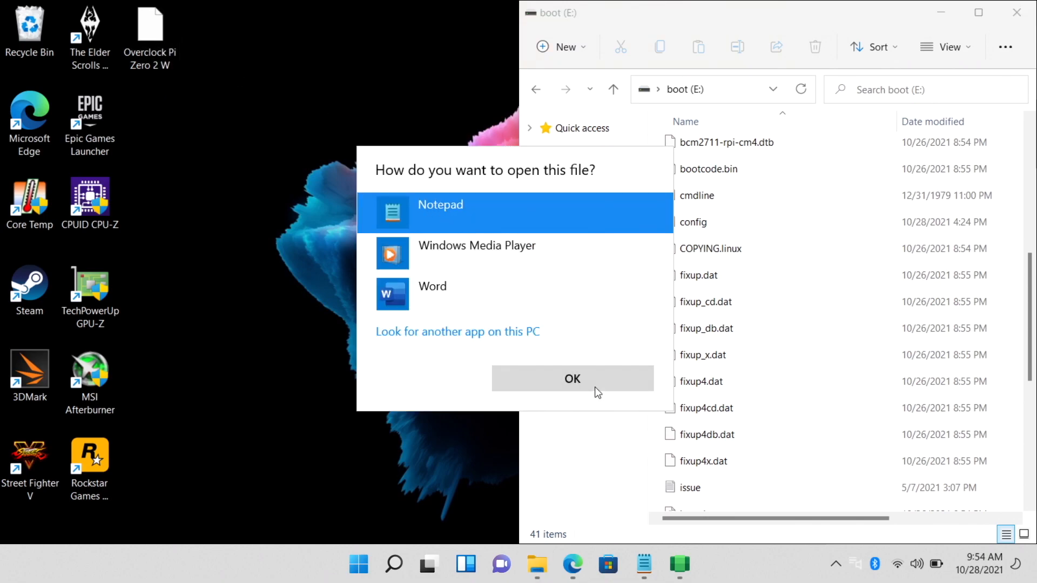
left_click(572, 378)
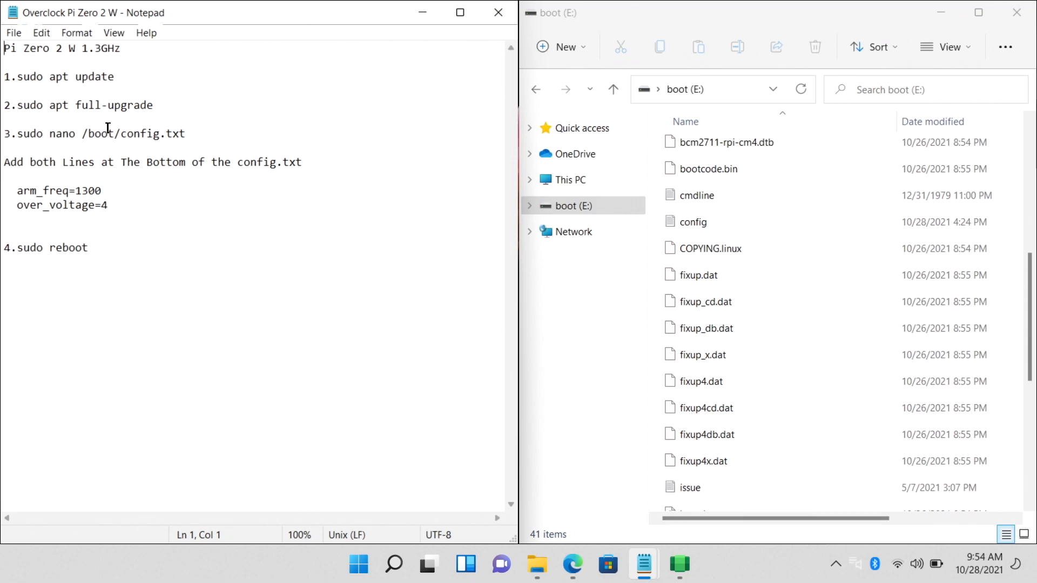
left_click(693, 221)
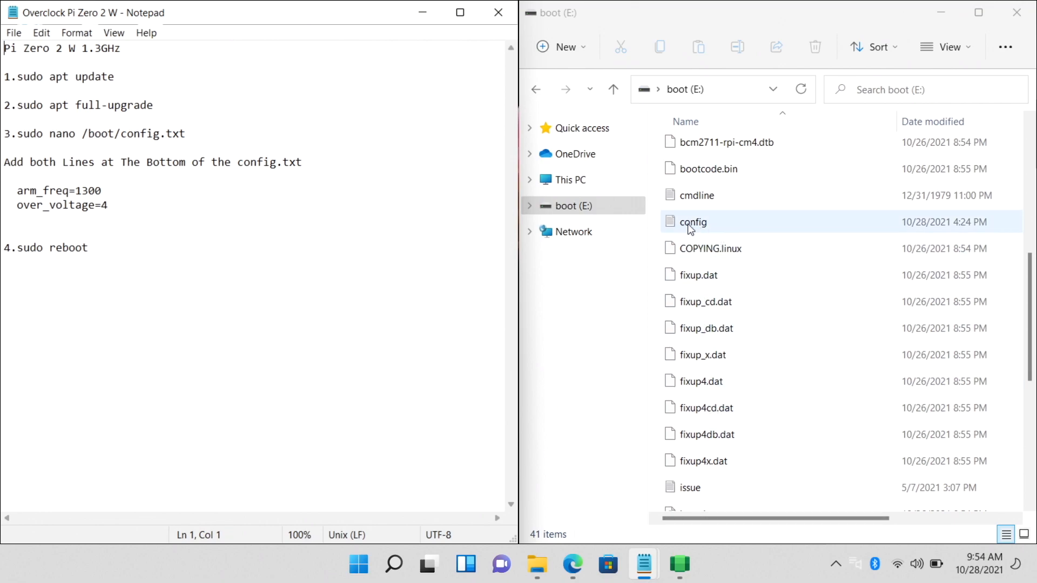
left_click(572, 205)
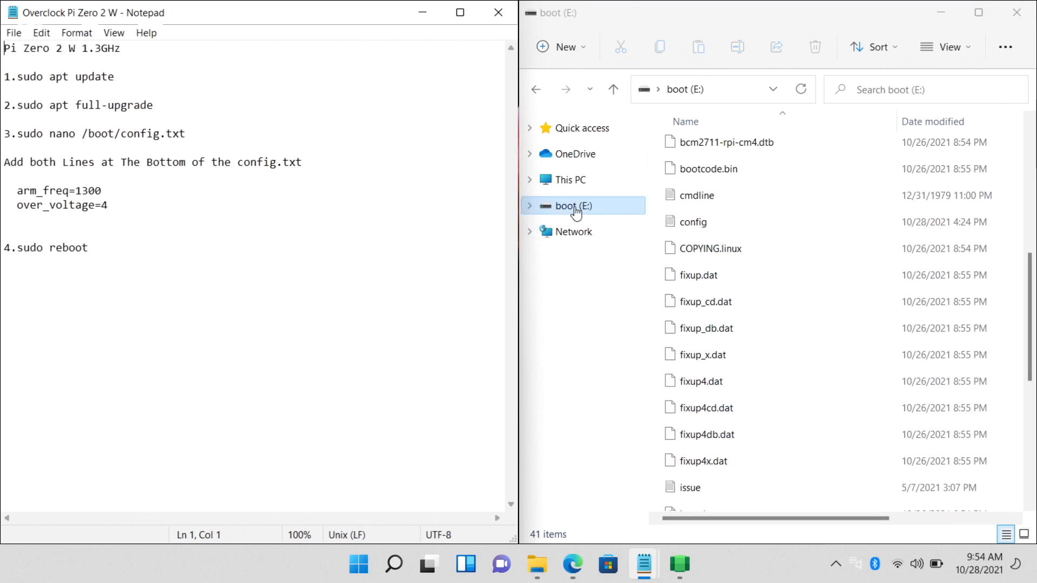
Open the SD card's config file in Notepad++ via Show more options.
left_click(694, 222)
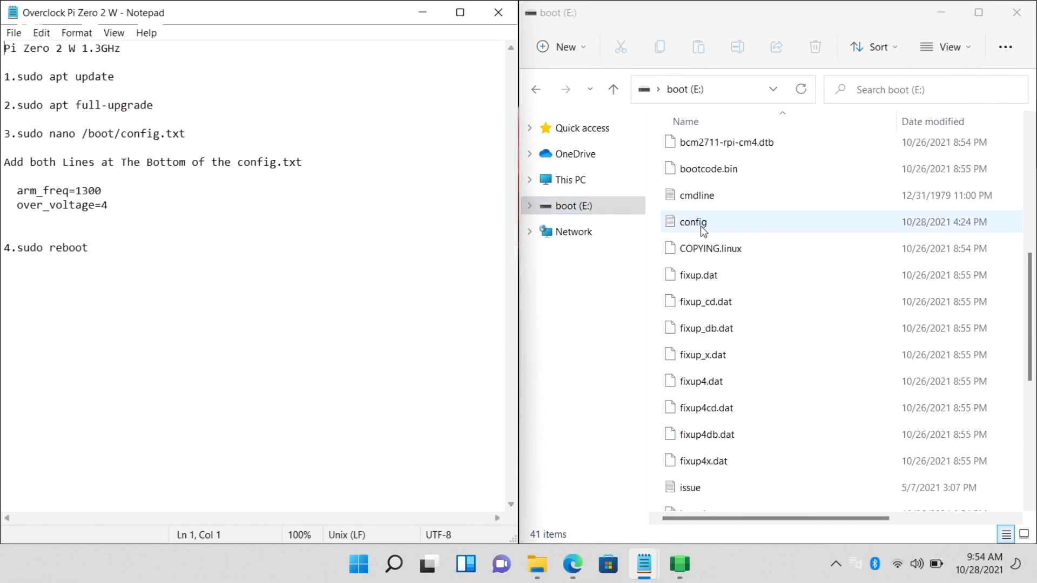
right_click(692, 221)
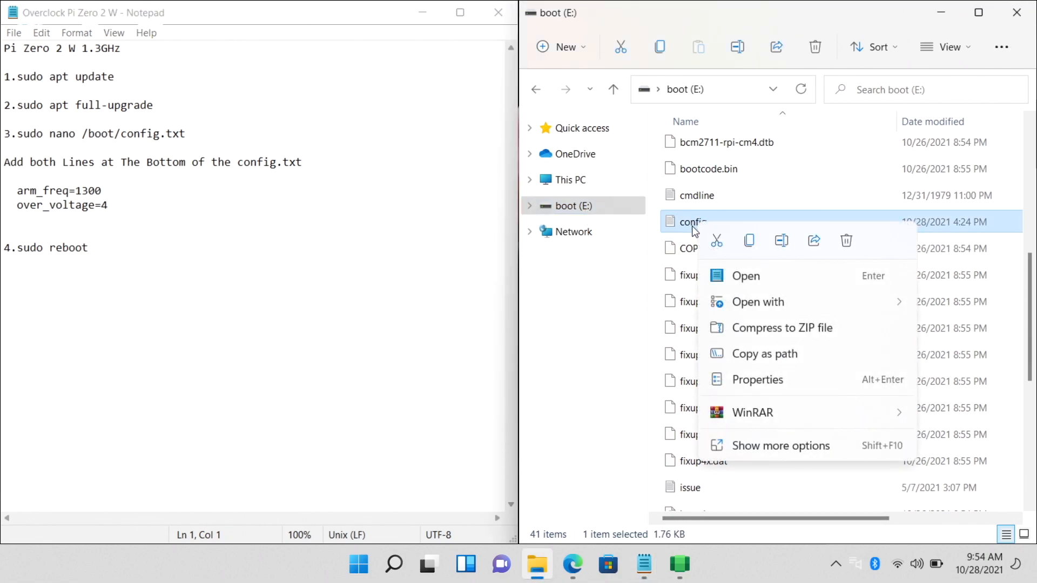
left_click(781, 445)
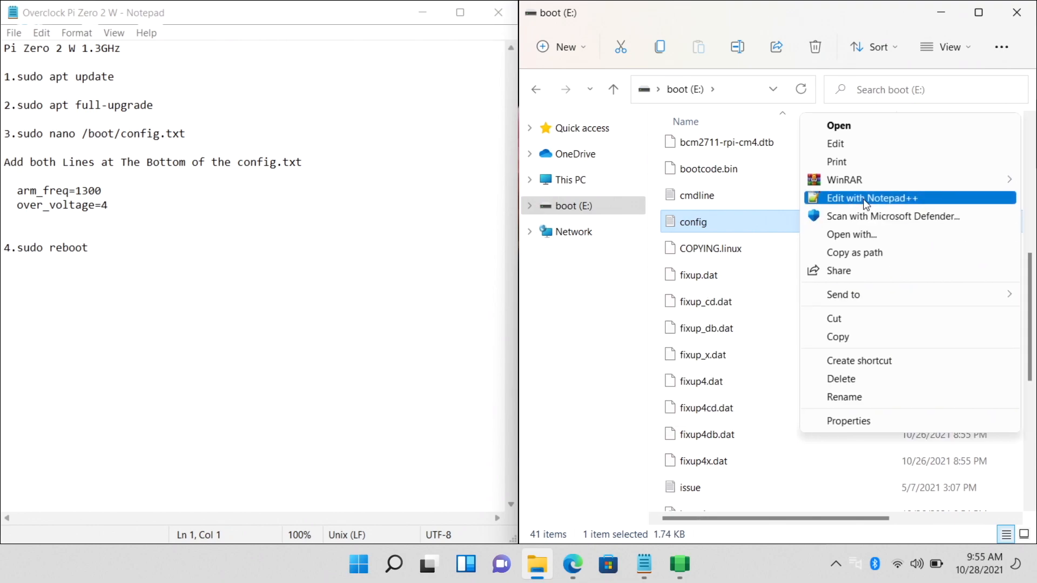
left_click(870, 198)
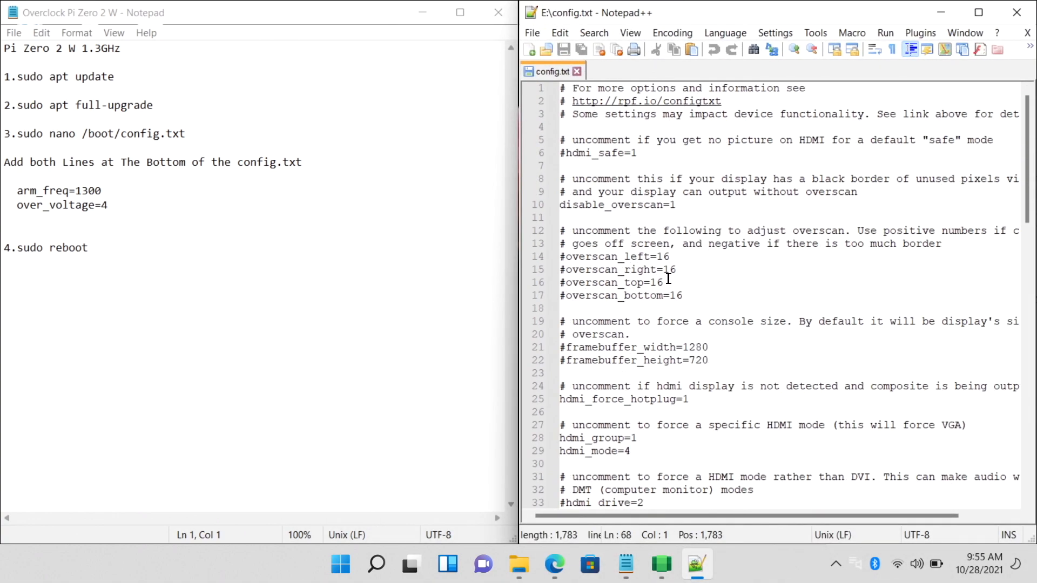
Paste arm_freq=1300 and over_voltage=4 at the bottom of config.txt and save via File.
scroll("down", 3)
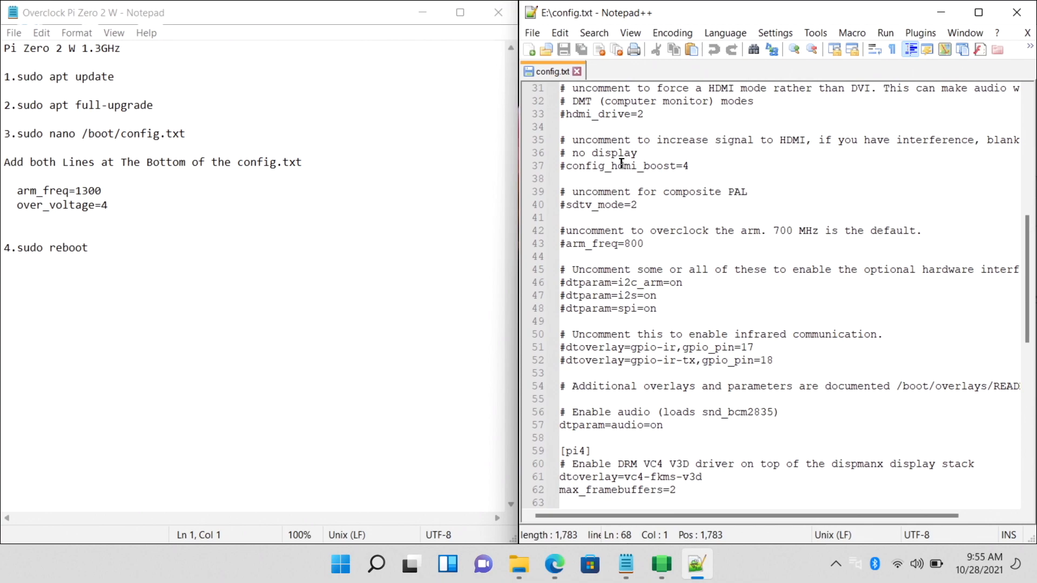
scroll("down", 3)
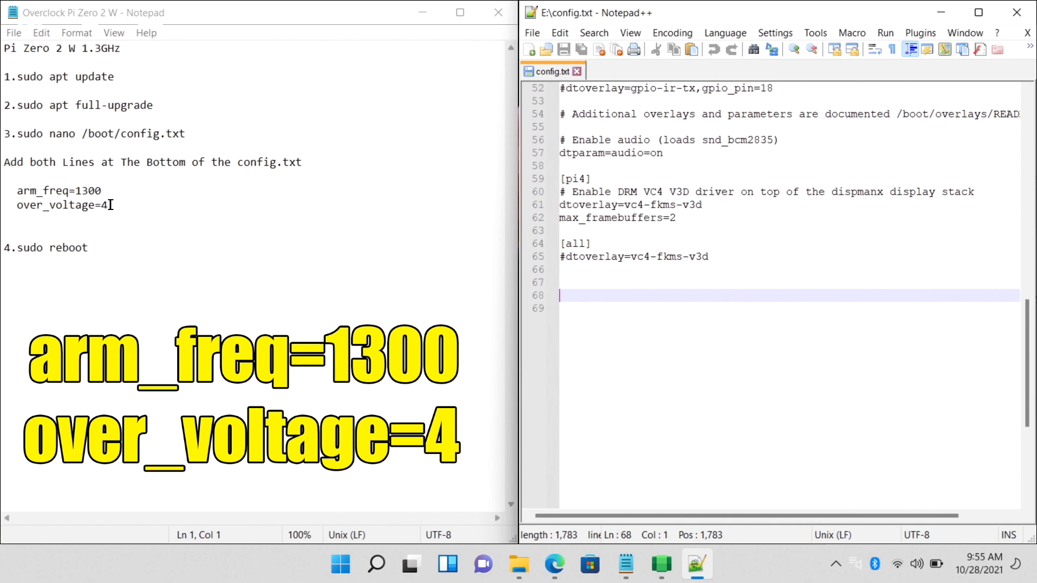
right_click(59, 205)
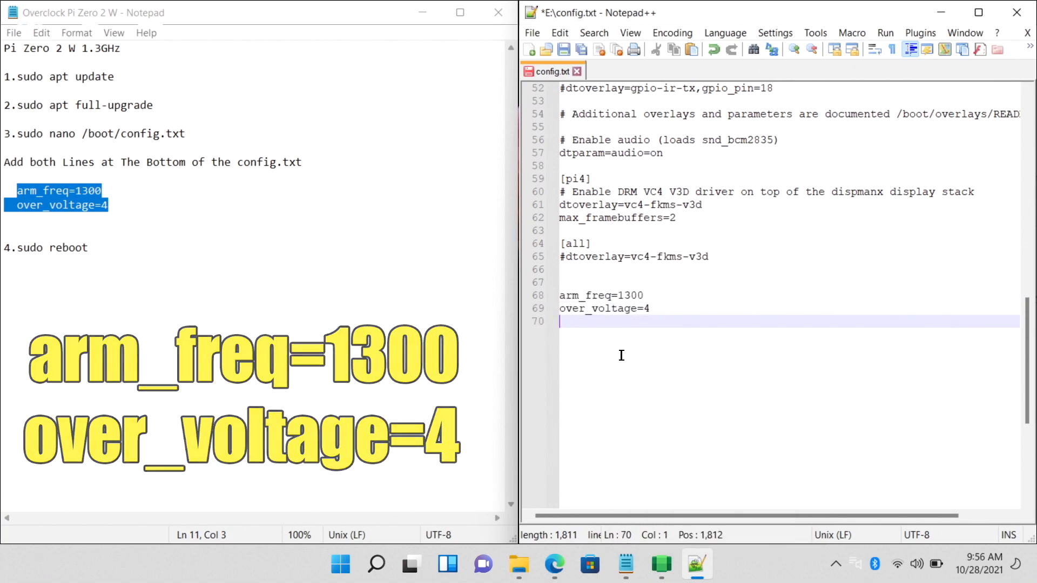
left_click(531, 32)
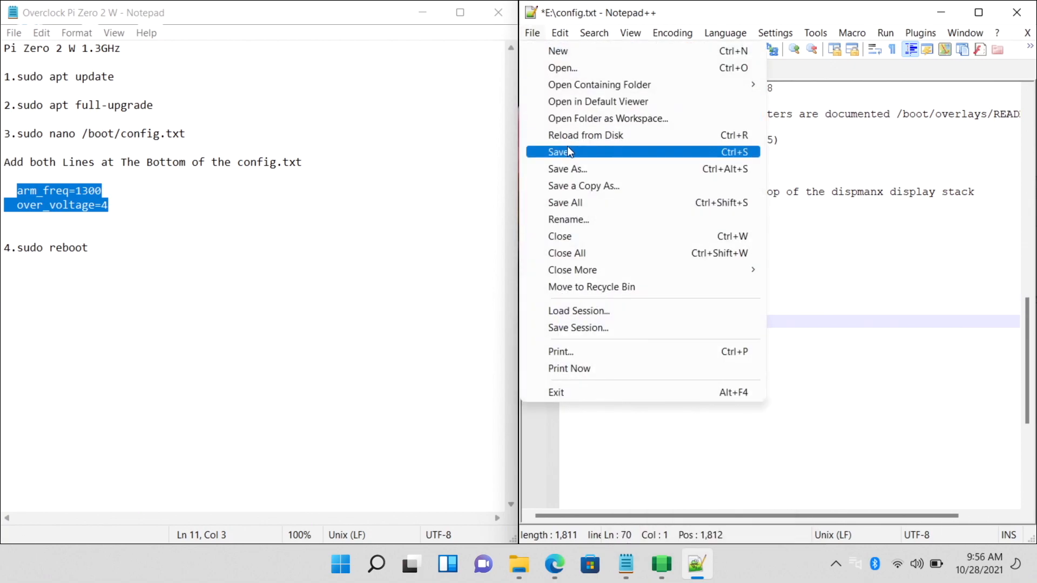
left_click(558, 152)
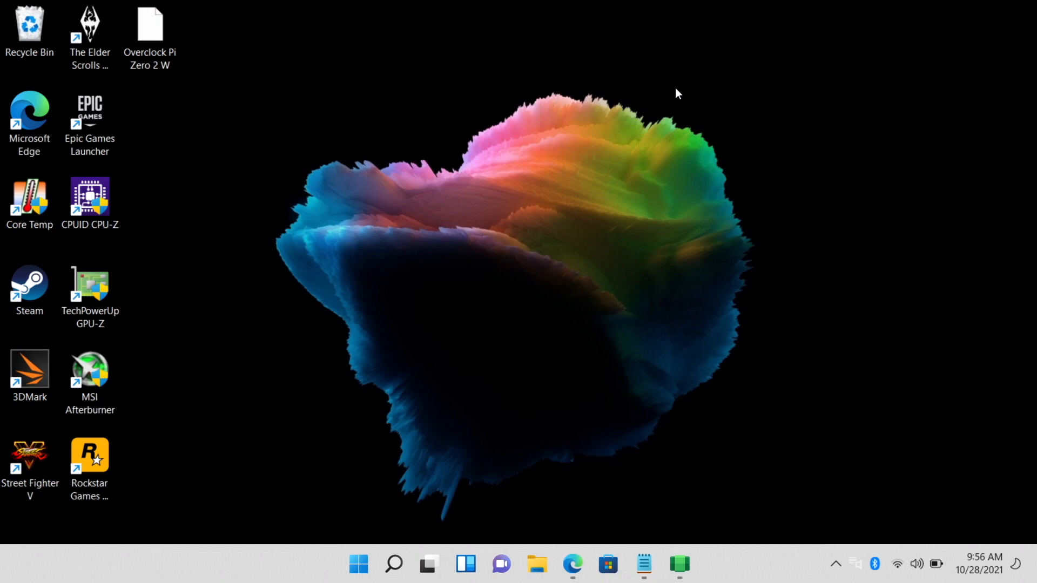
mouse_move(773, 354)
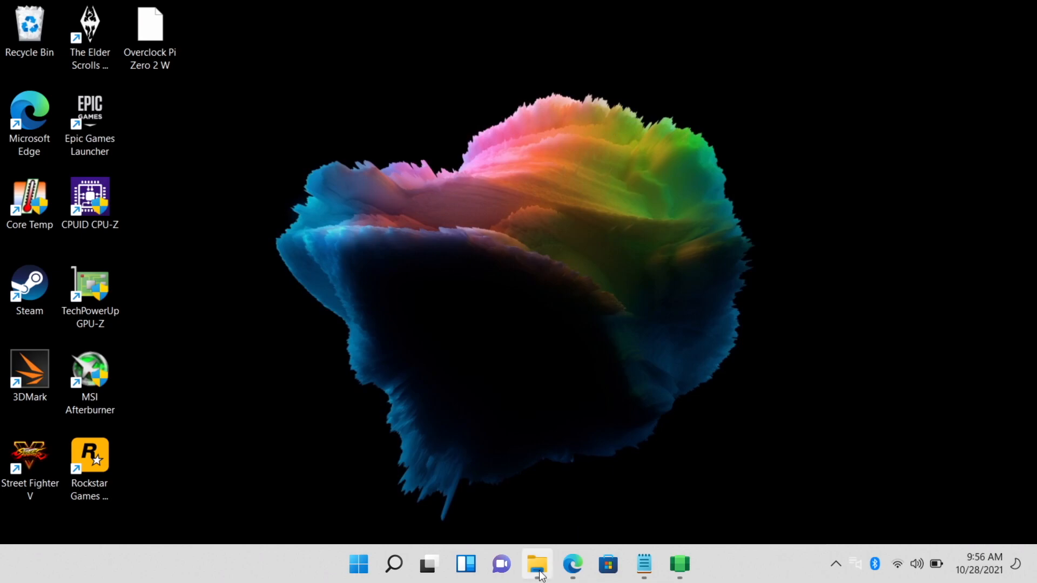
Reopen the boot (E:) drive and confirm config shows the 10/28/2021 9:56 AM modified time.
left_click(536, 565)
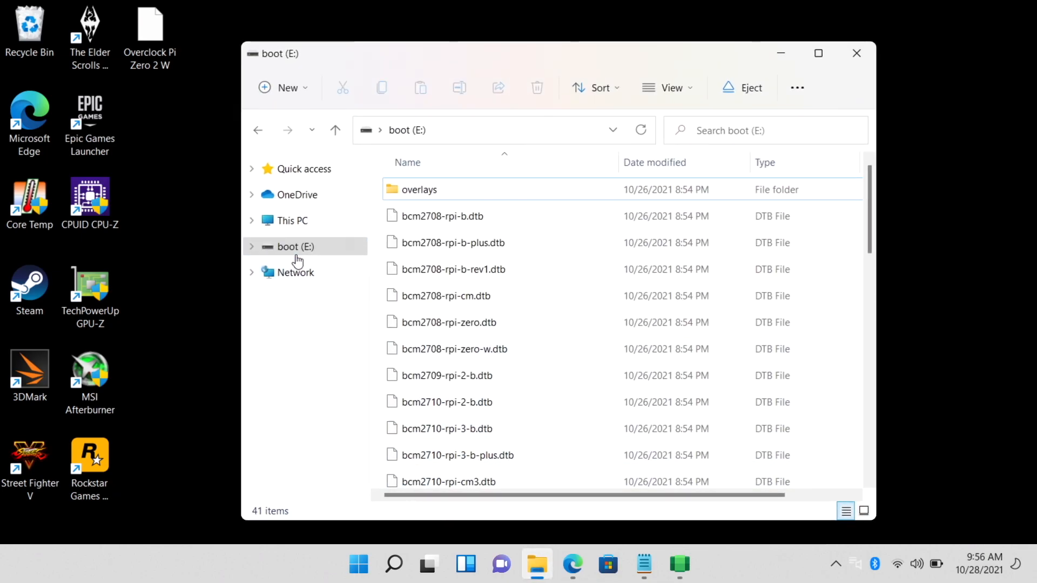
scroll("down", 3)
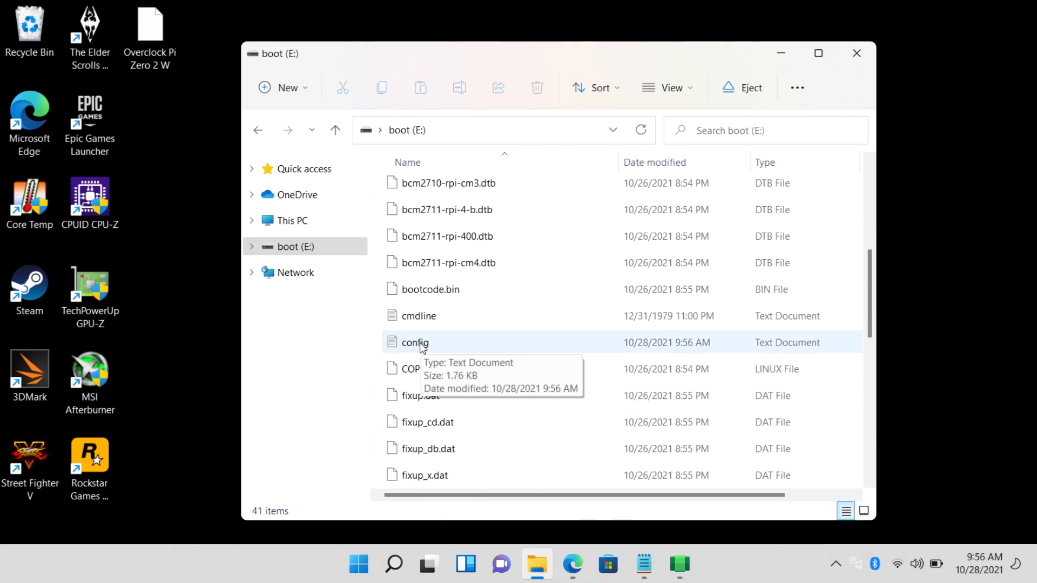
right_click(415, 342)
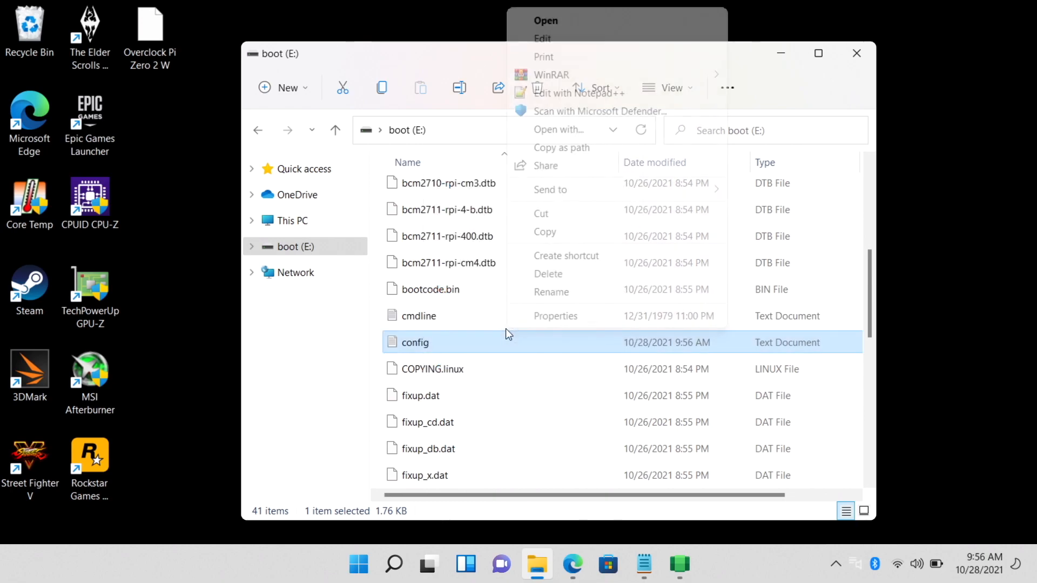